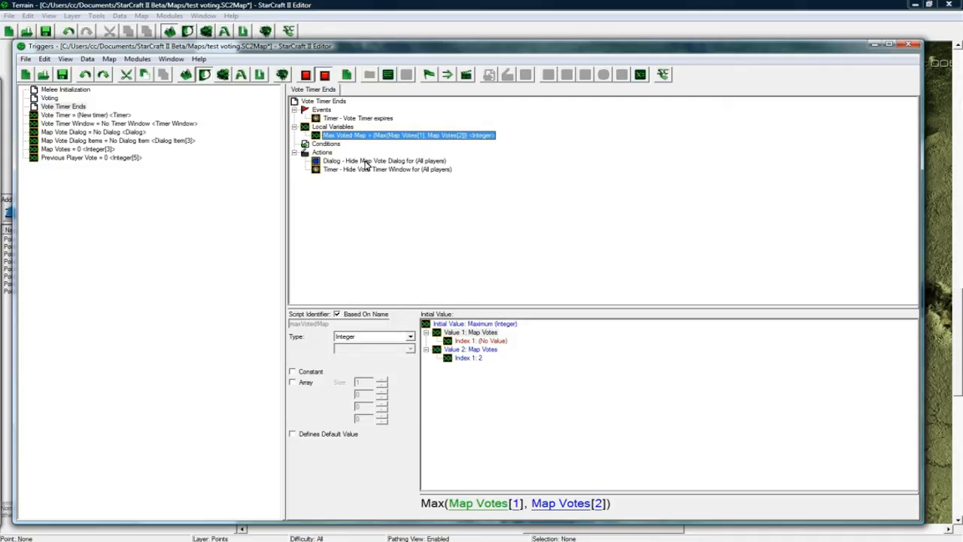
Step: Add an If Then Else action to Vote Timer Ends with a Comparison condition
right_click(346, 169)
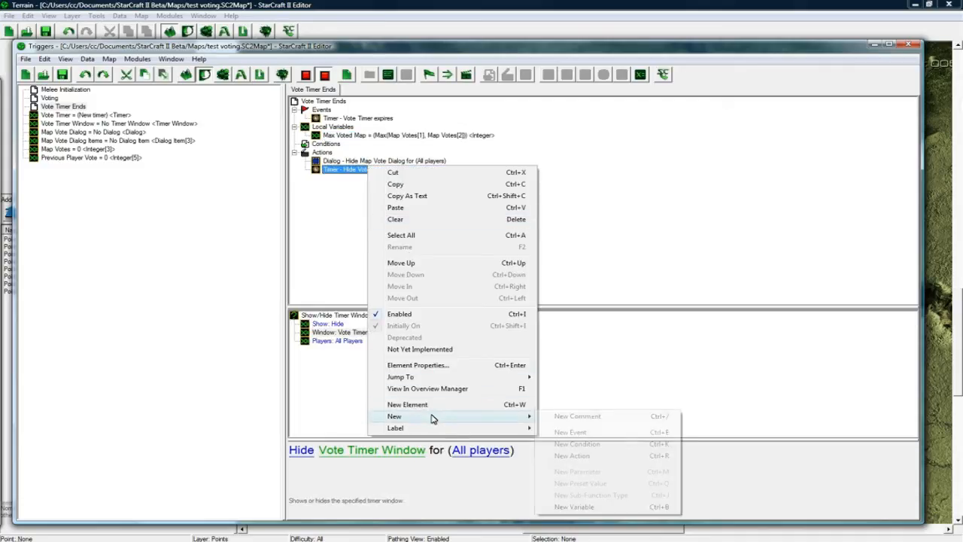
left_click(571, 454)
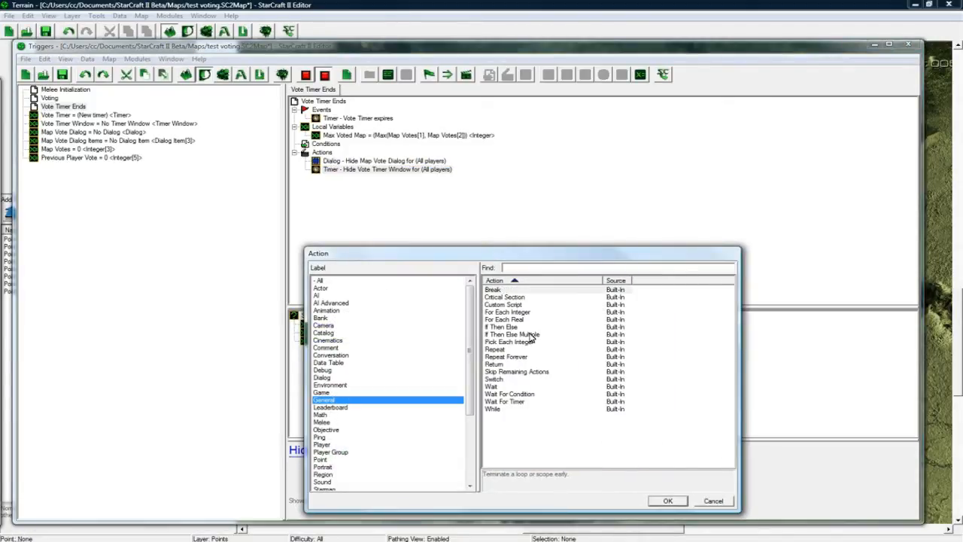
left_click(667, 500)
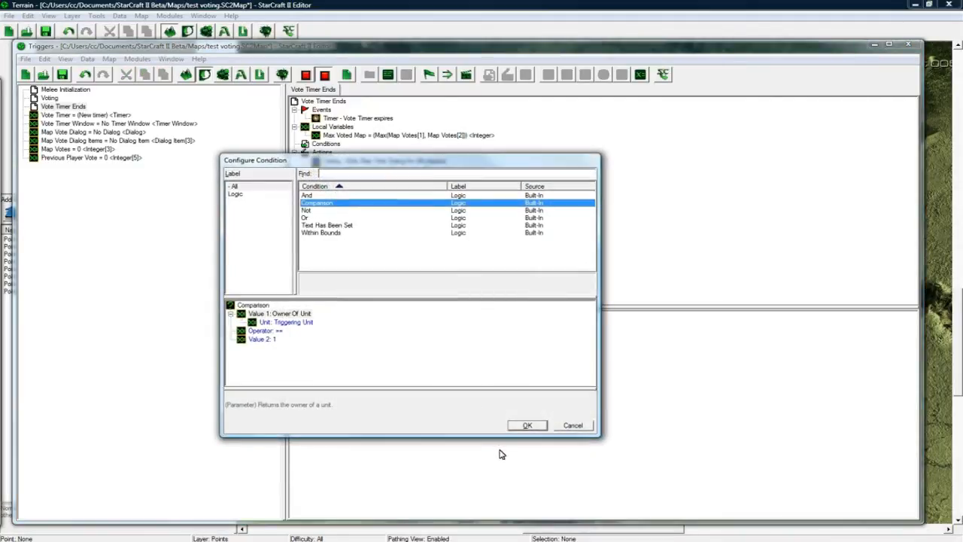
left_click(526, 424)
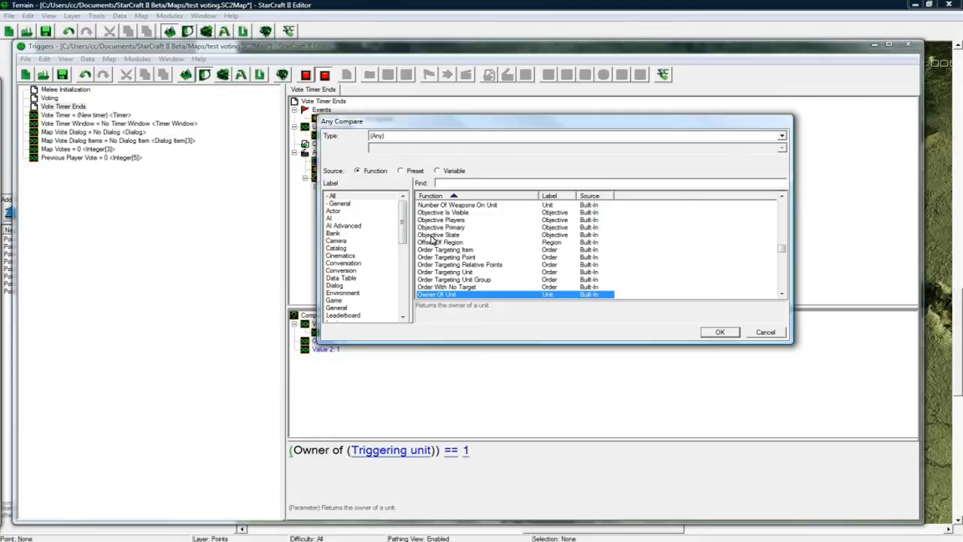
Step: Set the comparison to Max Voted Map == Map Votes[1] from variables
left_click(437, 170)
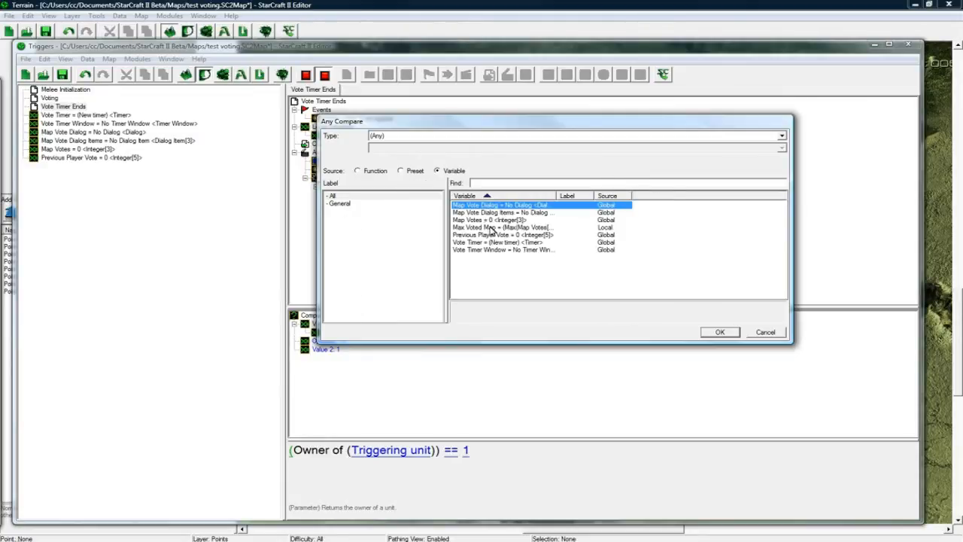
left_click(719, 333)
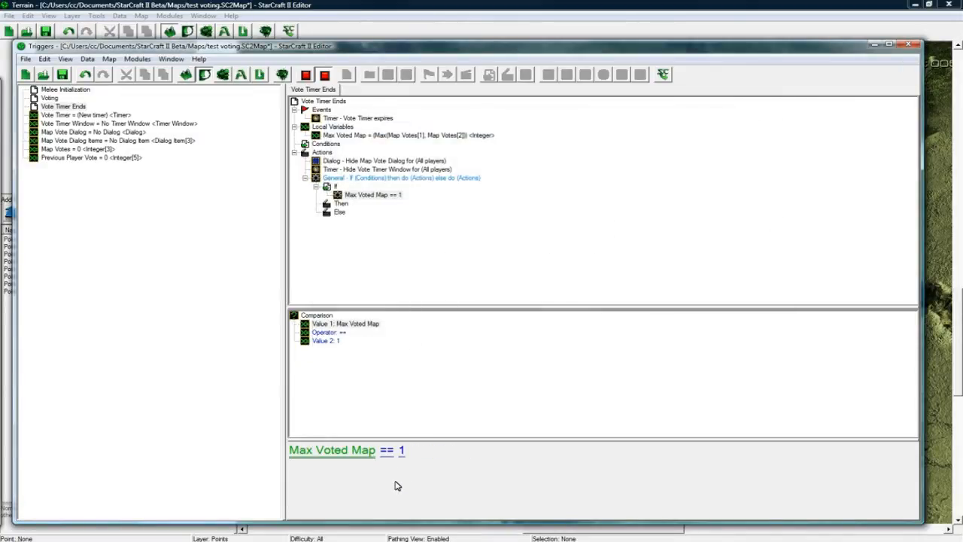
double_click(400, 450)
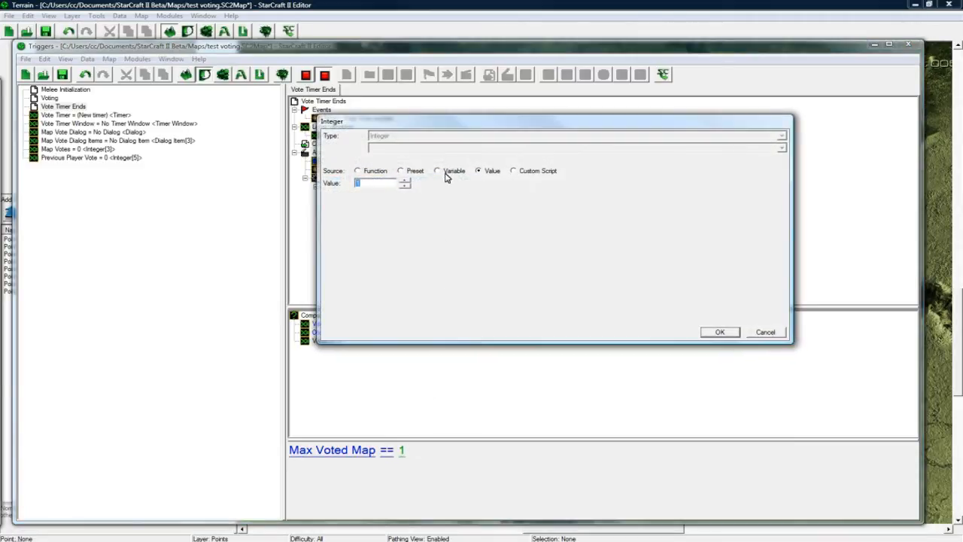
left_click(436, 170)
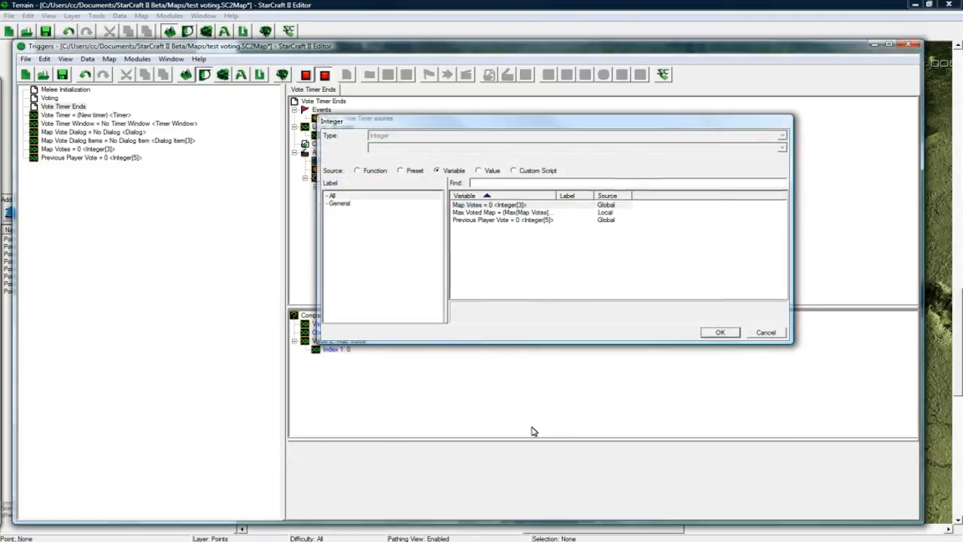
left_click(720, 332)
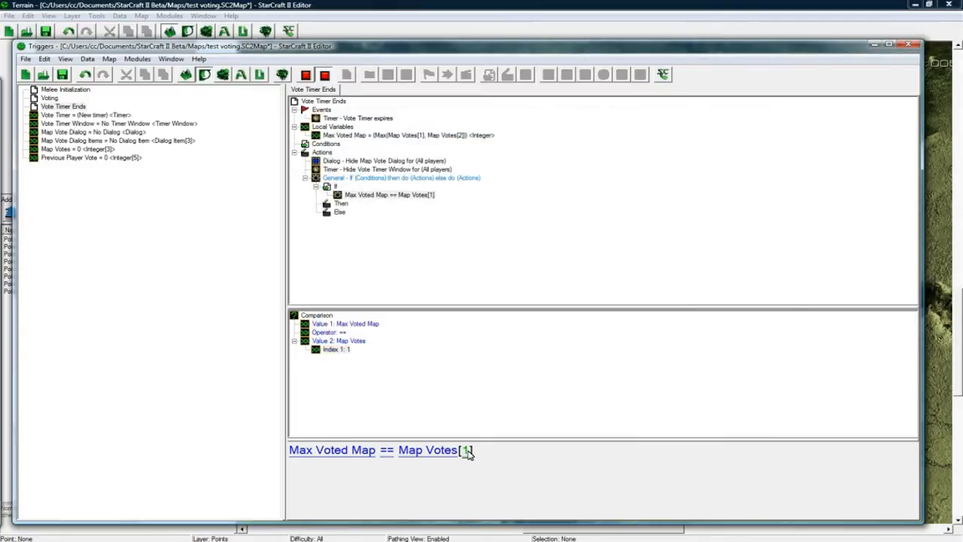
Step: Add a Set Lighting action under Then using Xil light with a 1.0 second blend
left_click(341, 203)
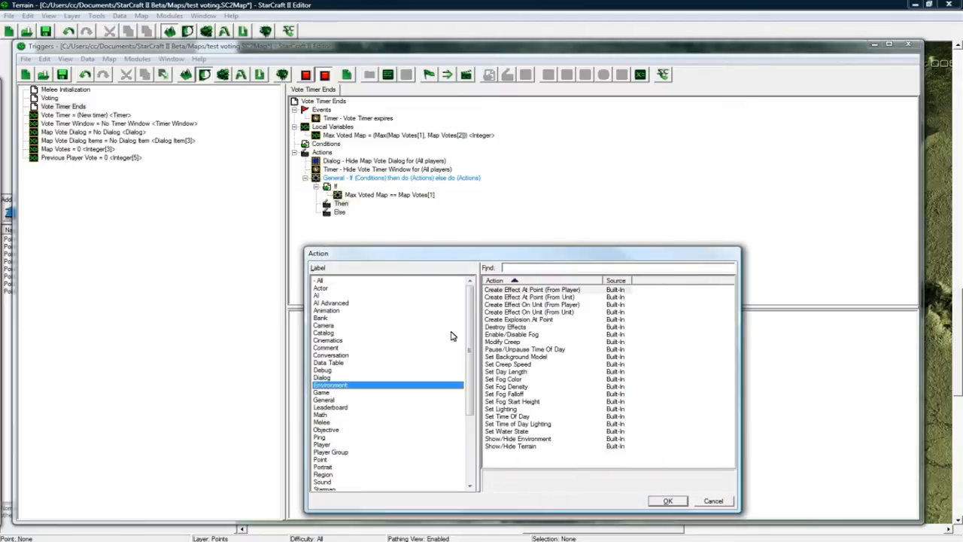
left_click(502, 409)
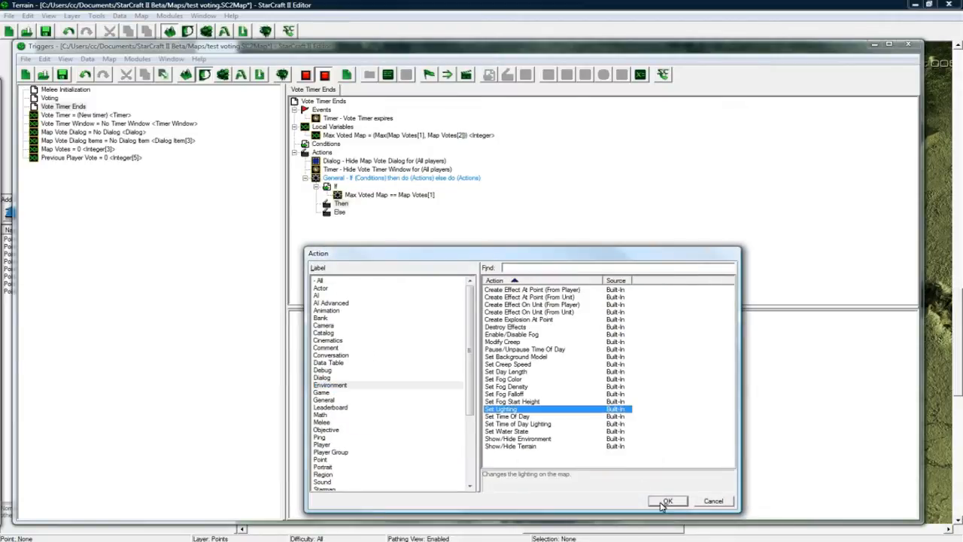
left_click(666, 501)
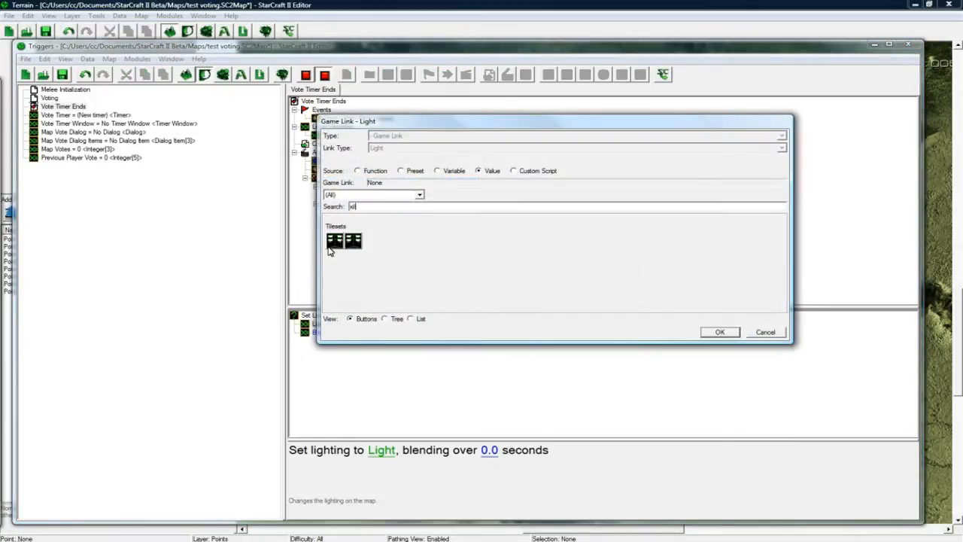
left_click(334, 240)
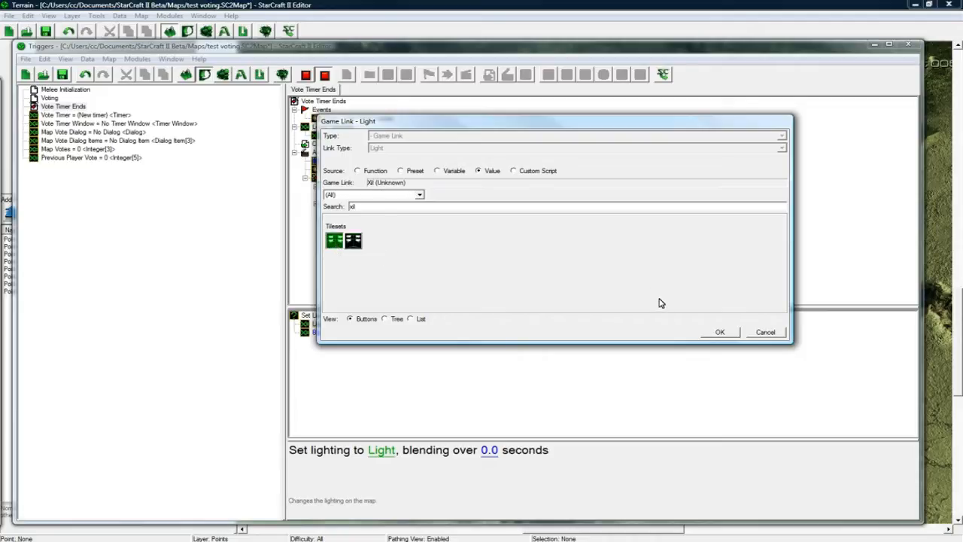
left_click(719, 332)
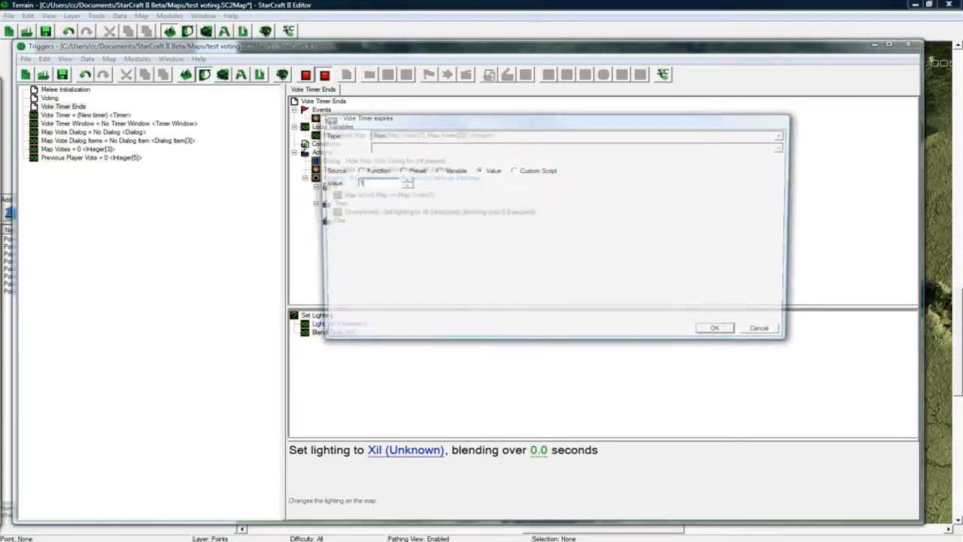
left_click(713, 328)
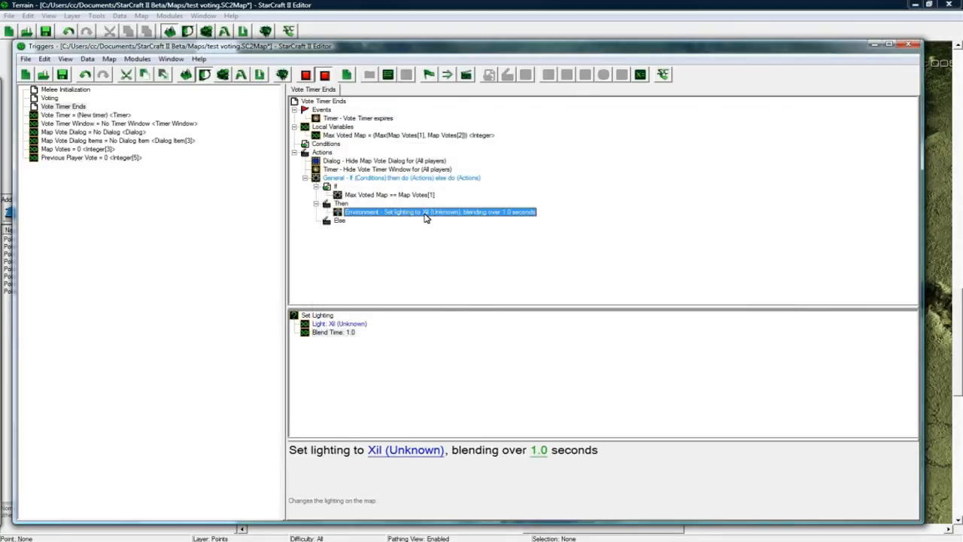
mouse_move(430, 226)
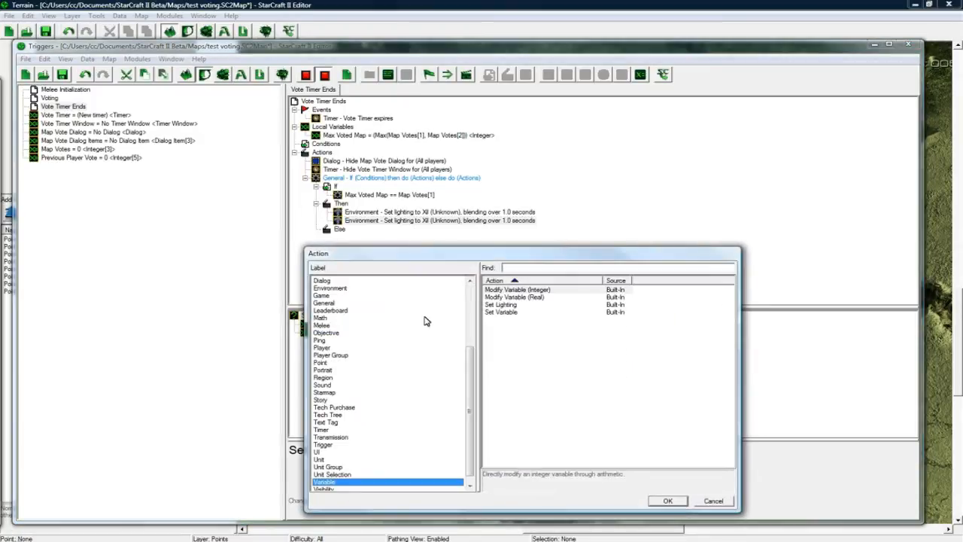
Step: Add a Set Variable action under Then and create a new global variable Spawn Points
left_click(499, 304)
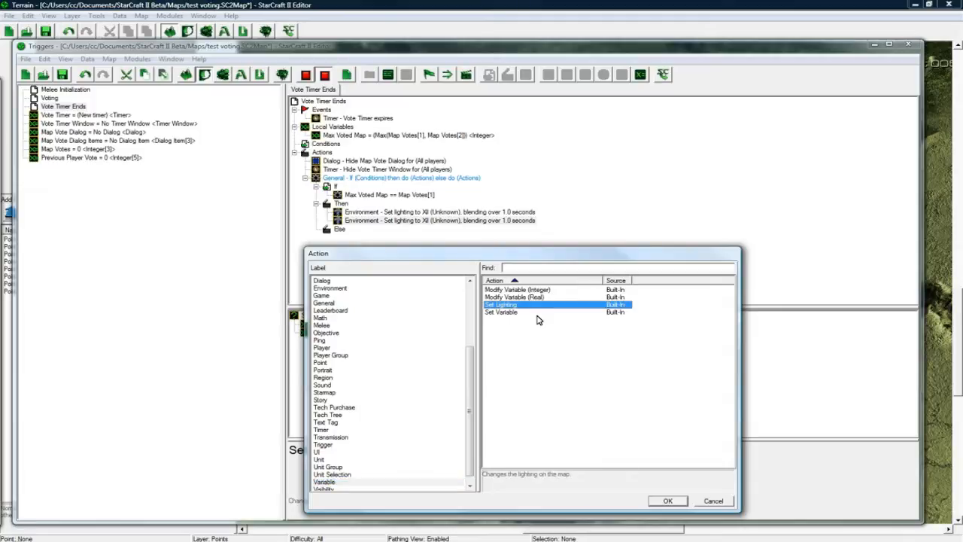
left_click(666, 499)
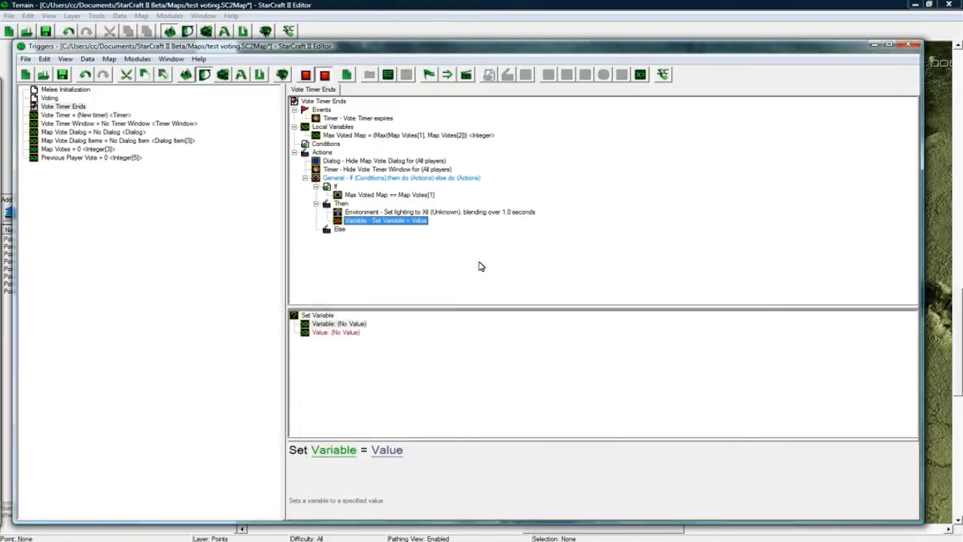
right_click(63, 106)
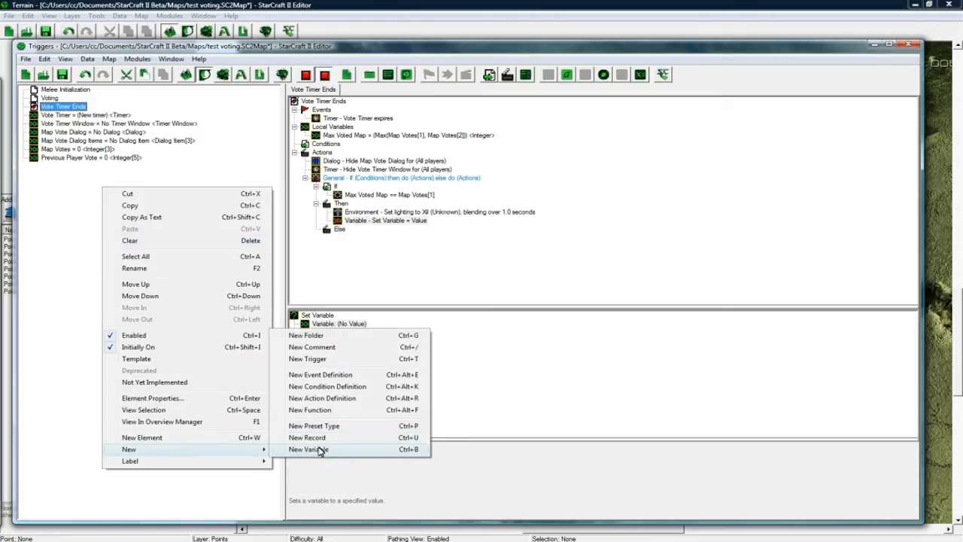
left_click(307, 448)
type("Spawn Points")
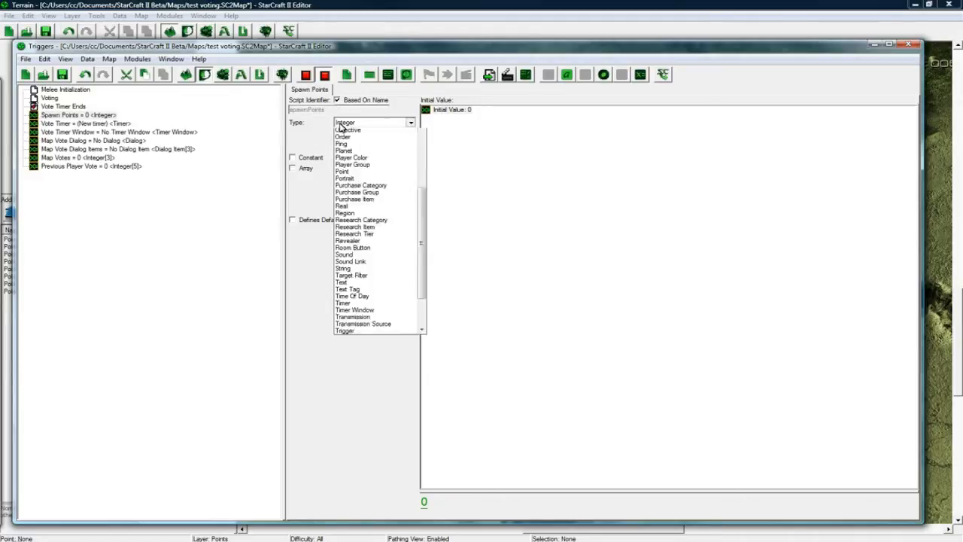
Step: Make Spawn Points a Point array of size 4 and return to Vote Timer Ends
left_click(340, 180)
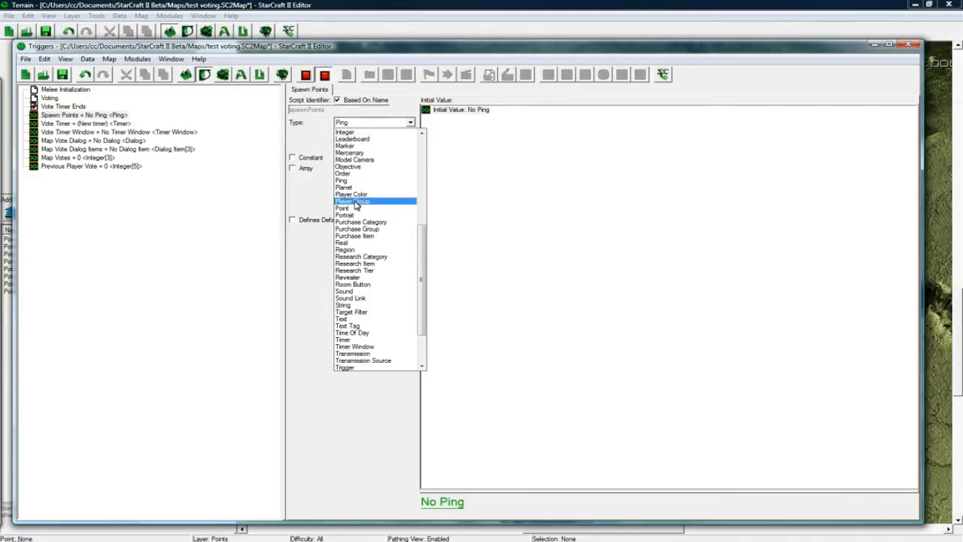
left_click(343, 207)
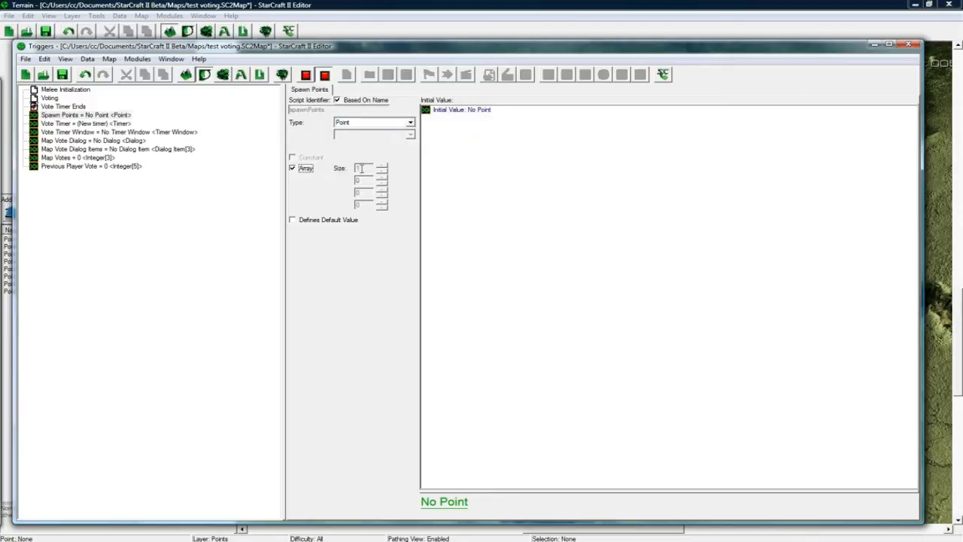
left_click(382, 166)
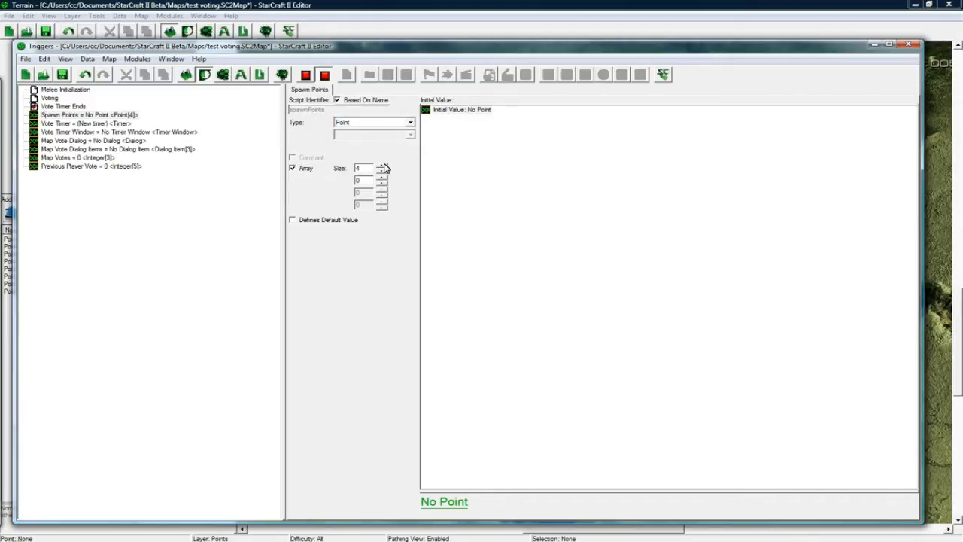
mouse_move(153, 169)
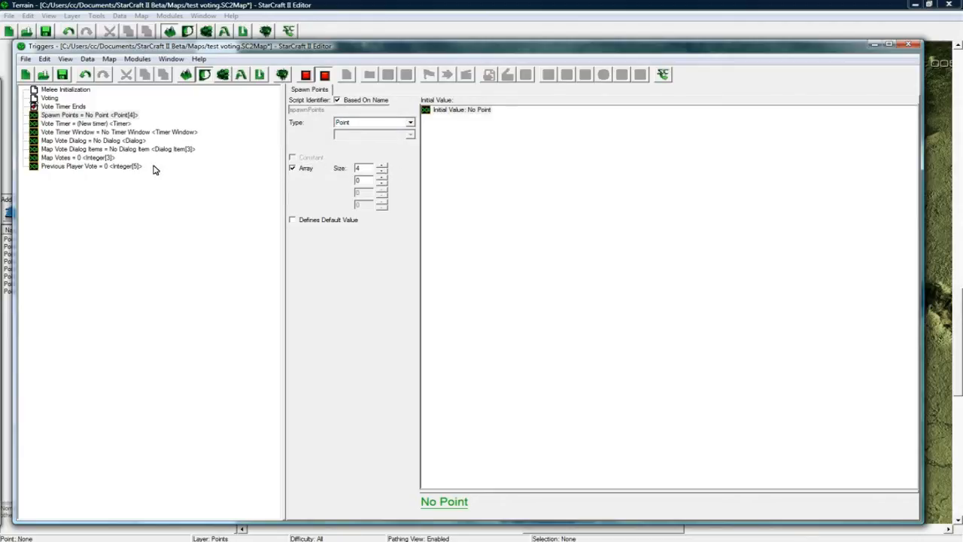
left_click(63, 105)
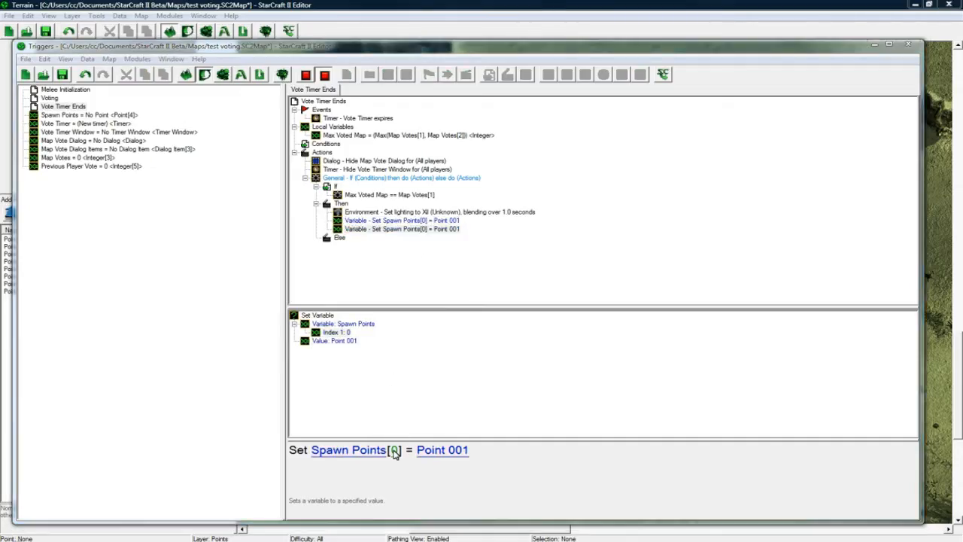
Step: Assign Points 002, 003 and 004 to the remaining Spawn Points entries
left_click(394, 449)
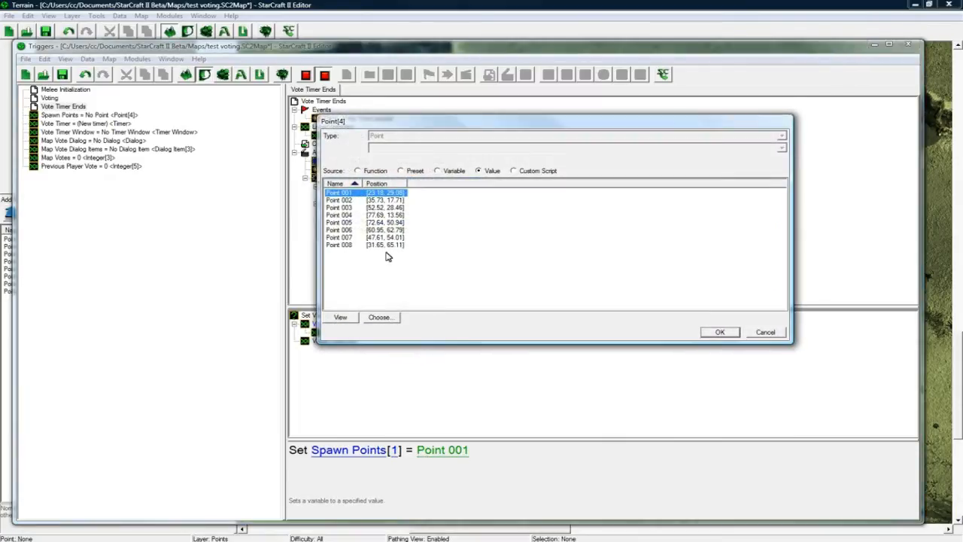
left_click(338, 199)
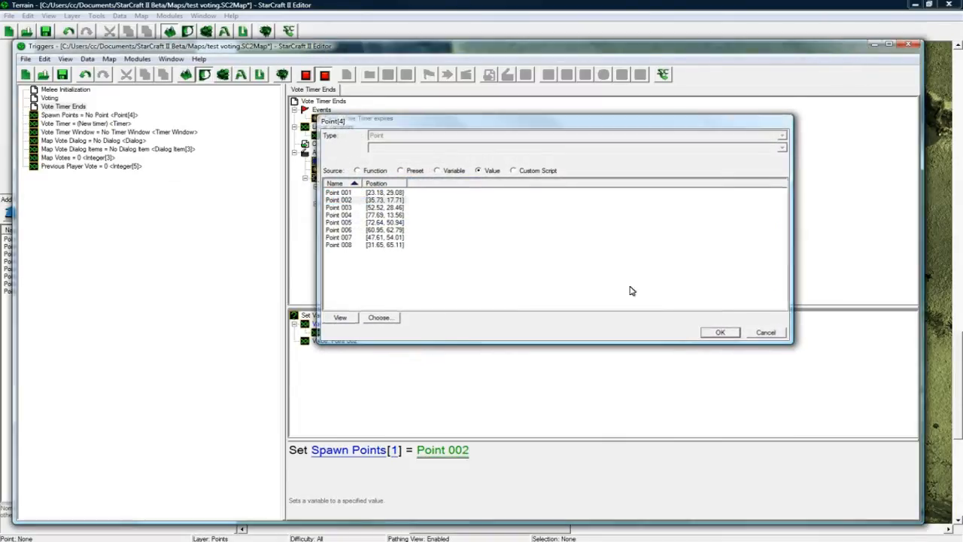
left_click(719, 333)
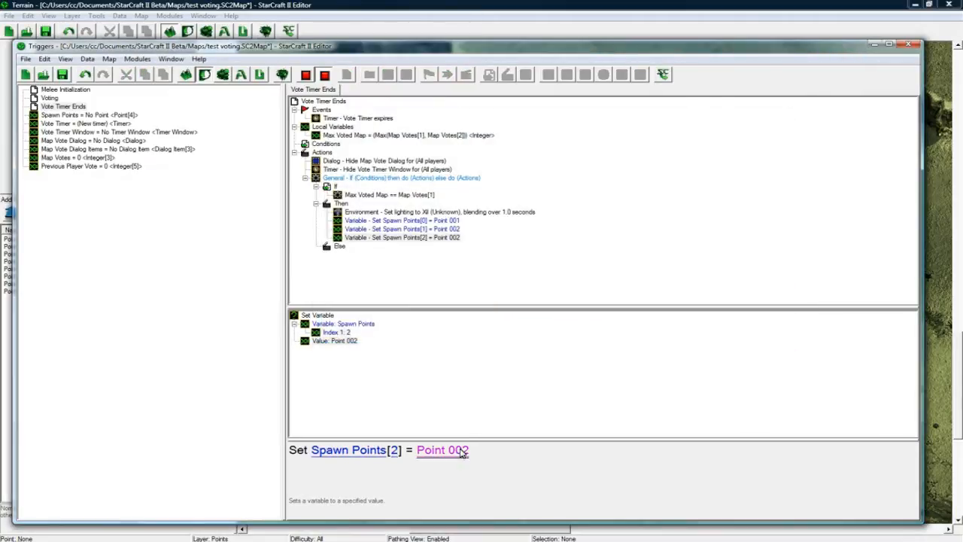
left_click(442, 449)
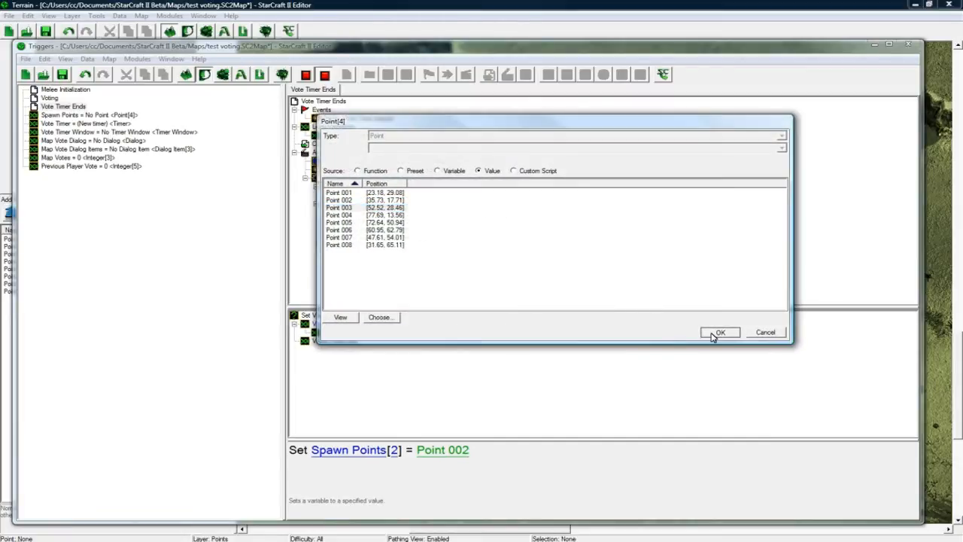
left_click(719, 333)
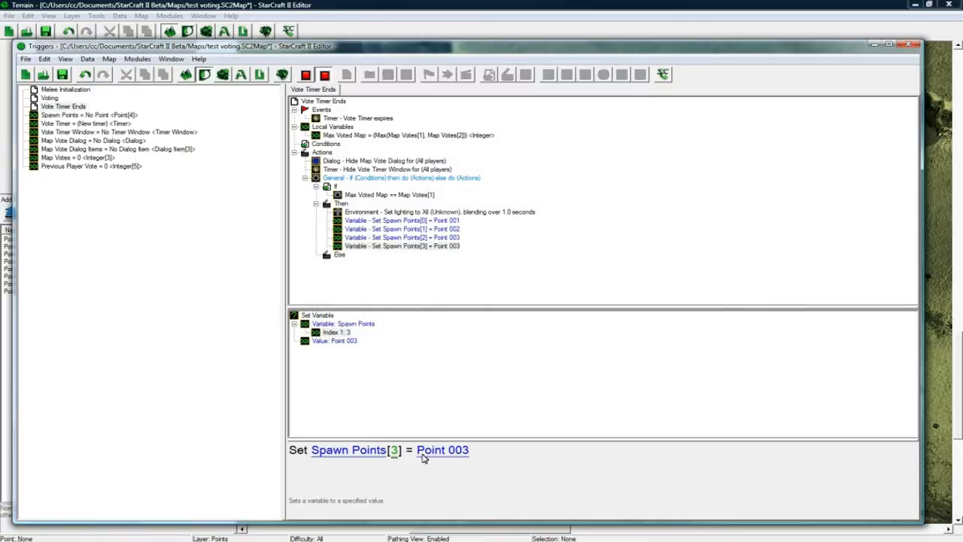
left_click(443, 450)
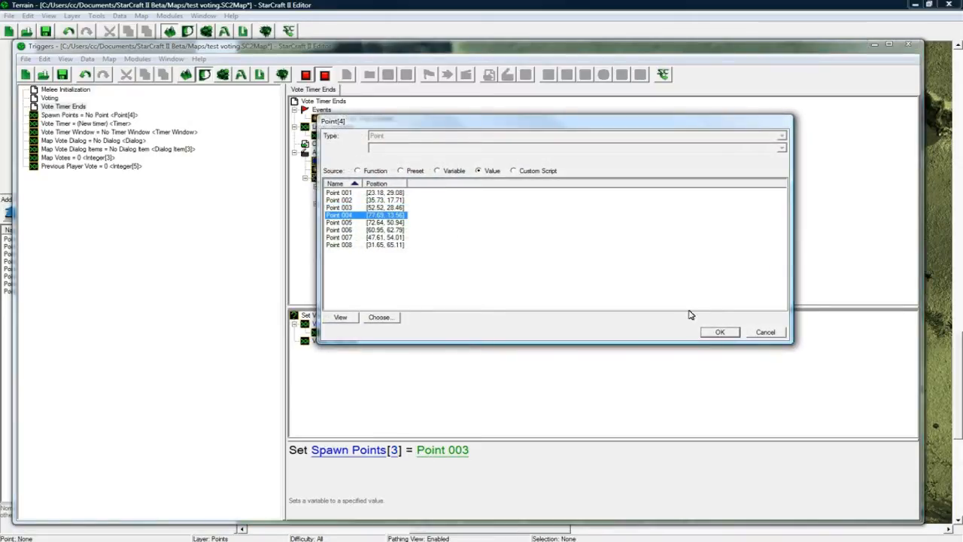
left_click(719, 333)
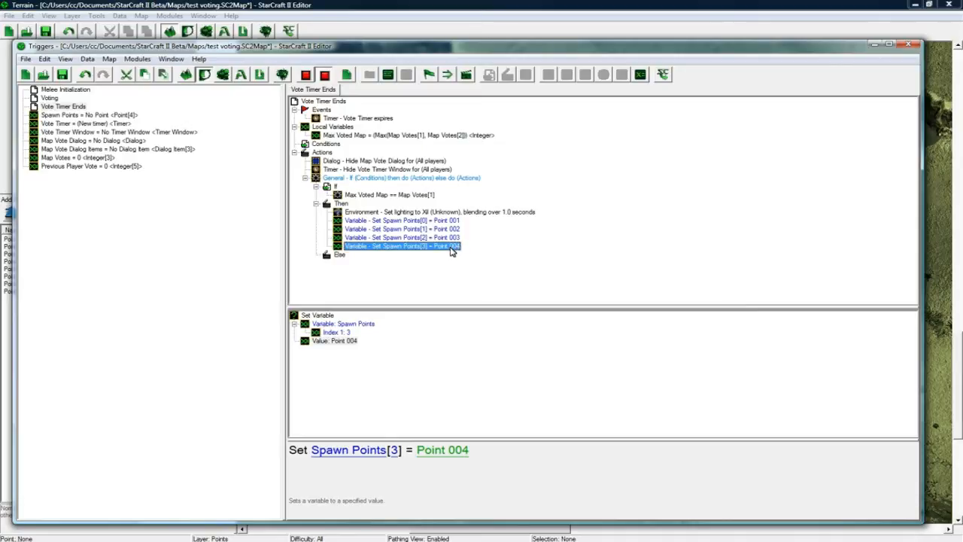
Step: Copy the If block into a second Map Votes[2] branch and set its lighting to X62
left_click(400, 178)
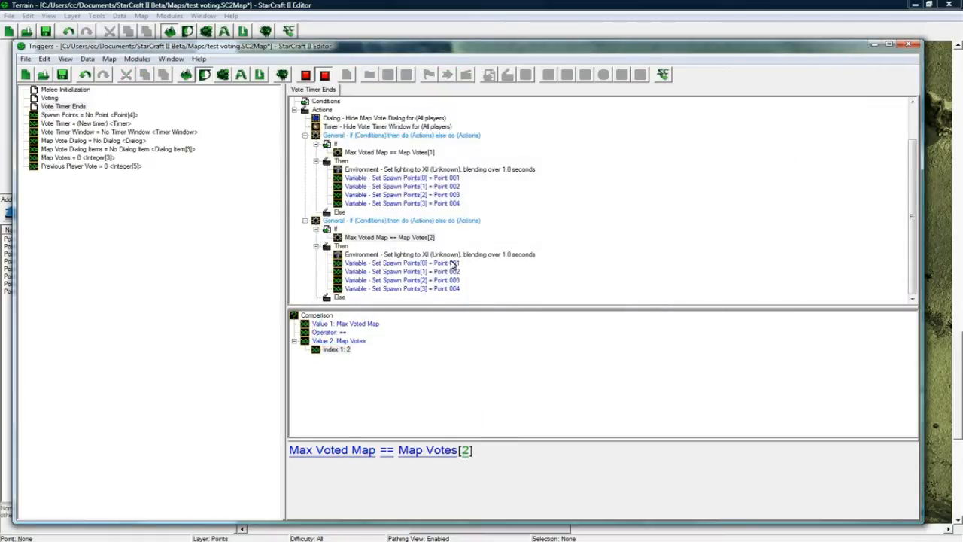
left_click(439, 253)
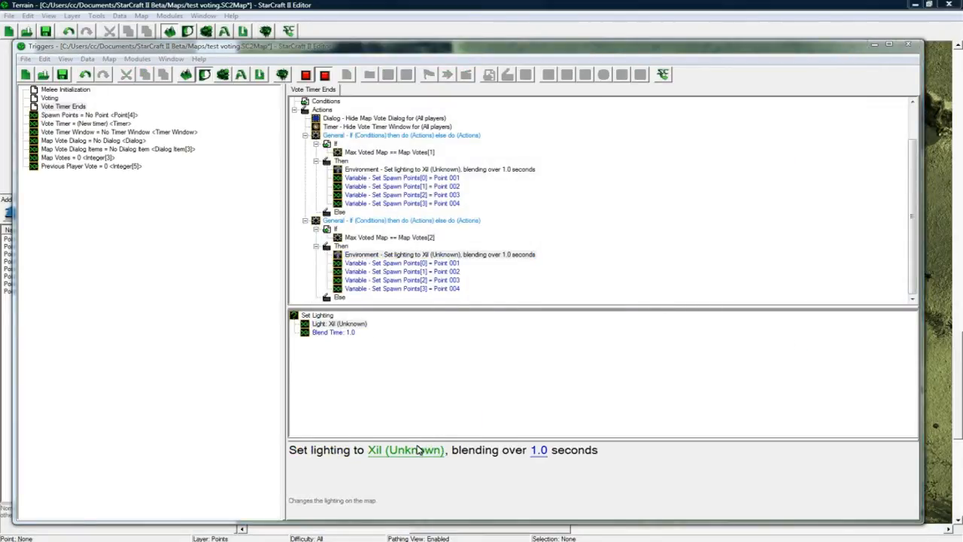
double_click(405, 448)
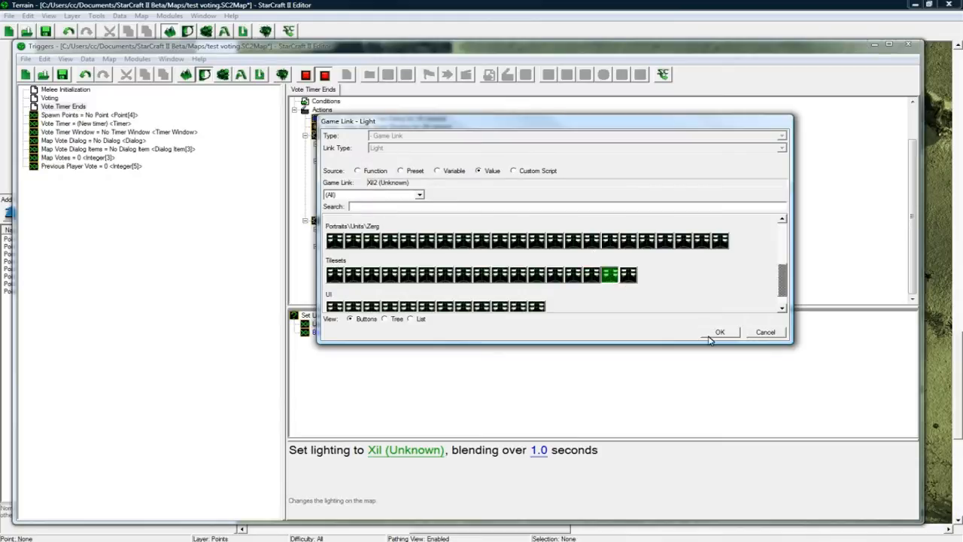
left_click(719, 333)
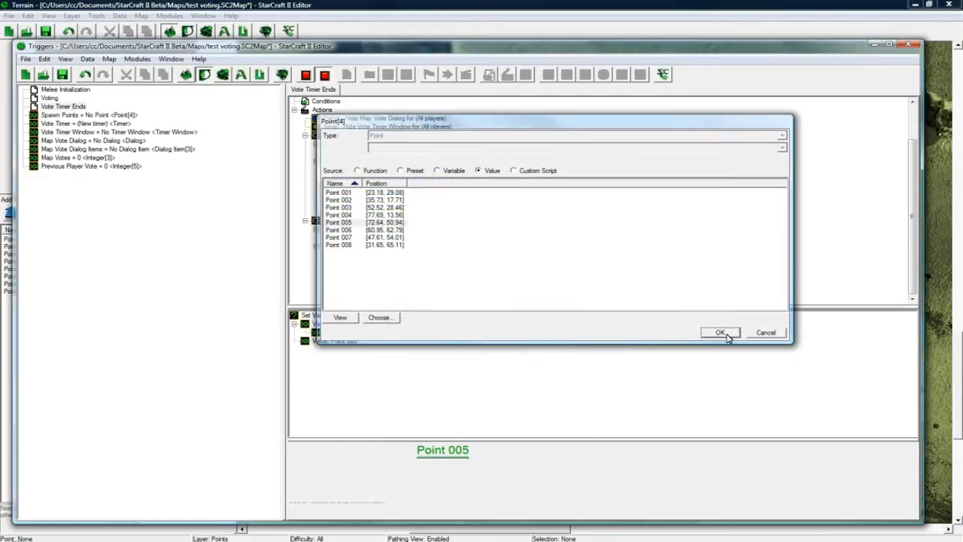
Step: Set the second branch's spawn points to Points 005, 006, 007 and 008
left_click(719, 333)
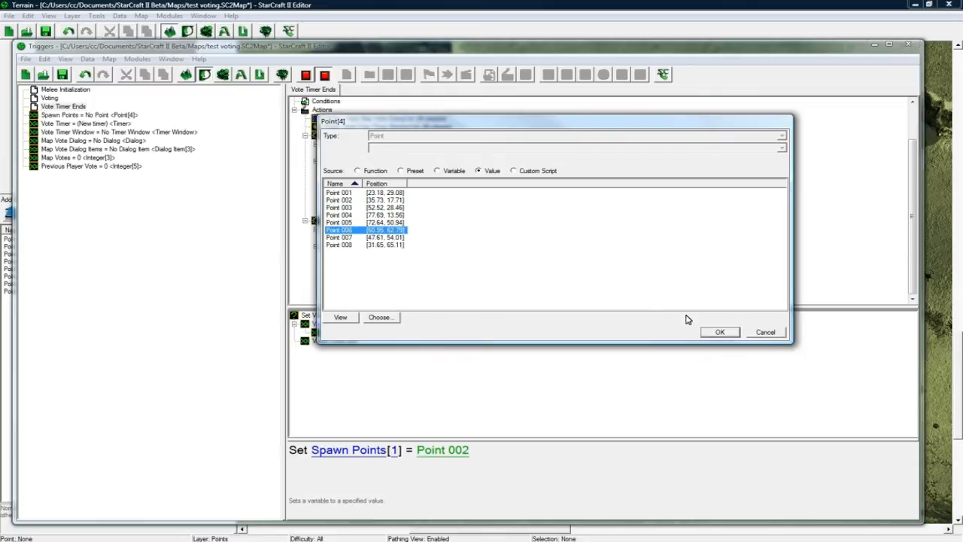
left_click(719, 332)
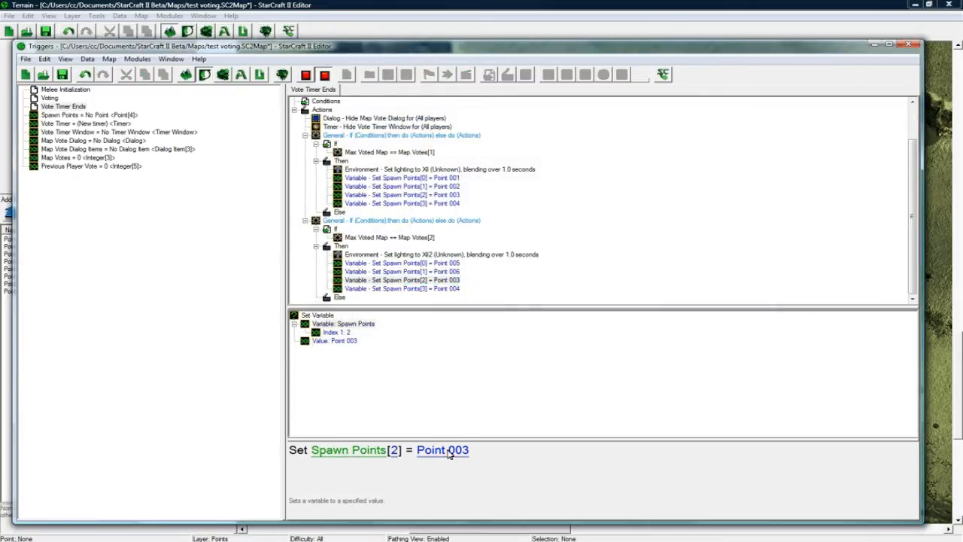
double_click(443, 448)
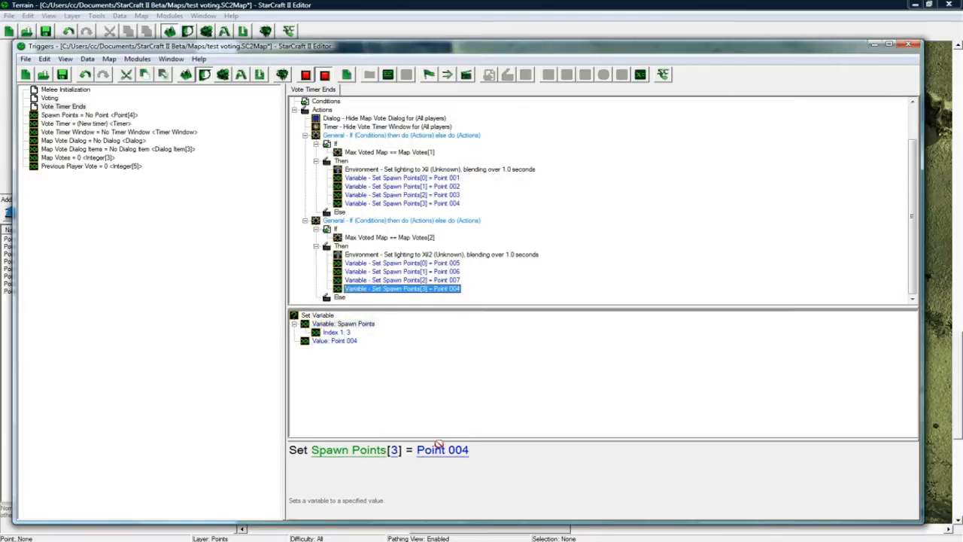
double_click(442, 448)
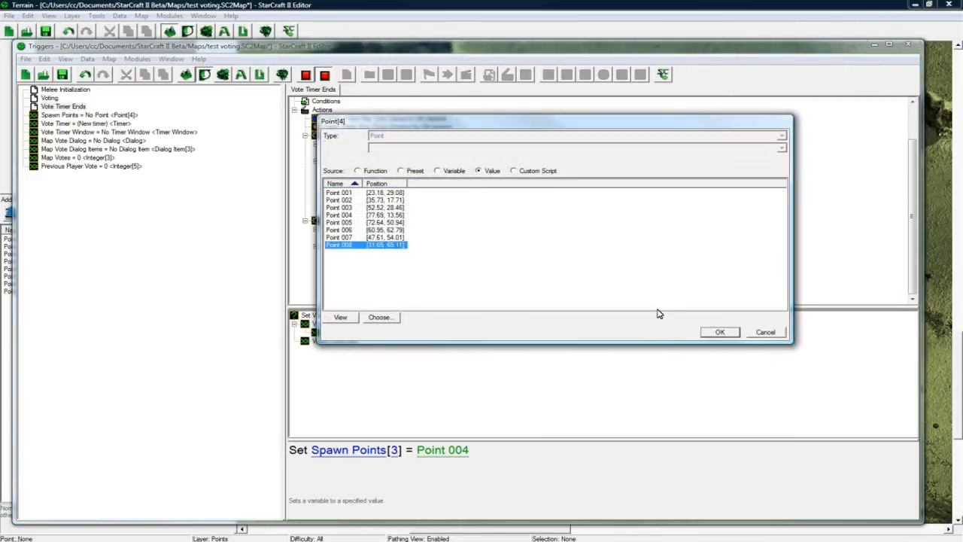
left_click(719, 332)
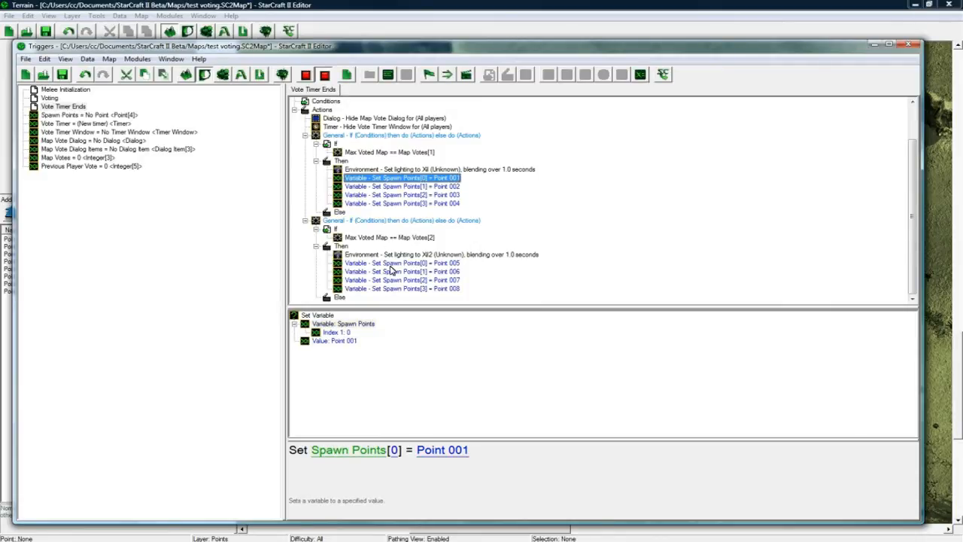
mouse_move(419, 261)
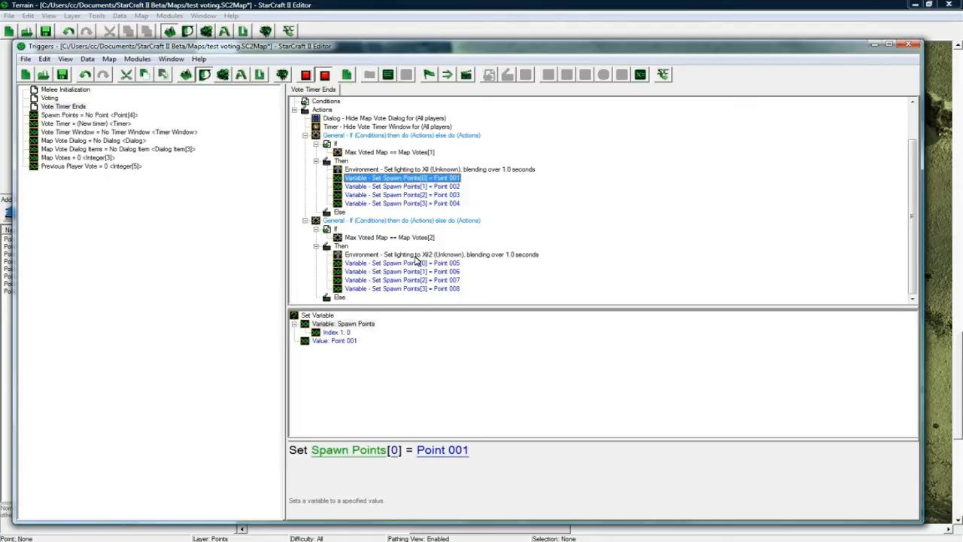
mouse_move(421, 218)
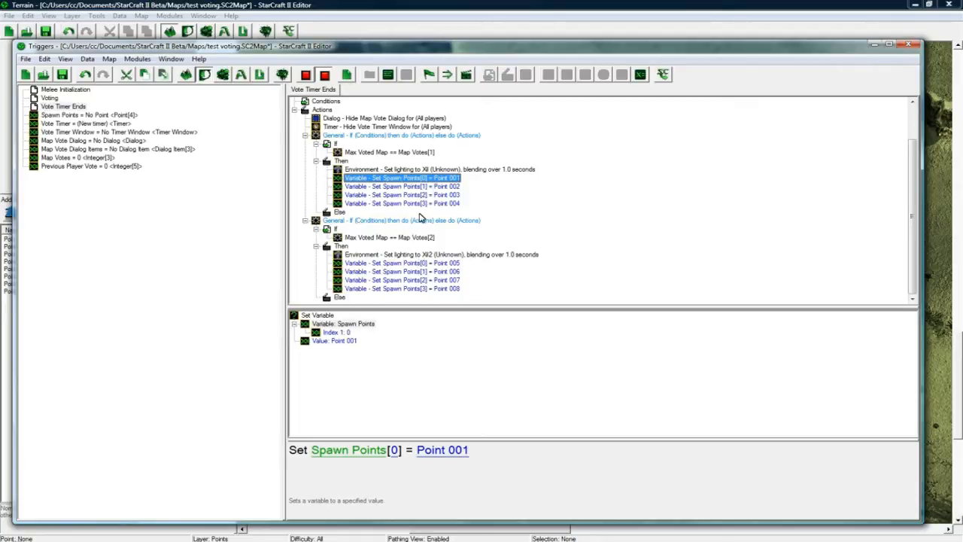
Step: Add a Skip Remaining Actions step to the first branch's Then block
right_click(401, 203)
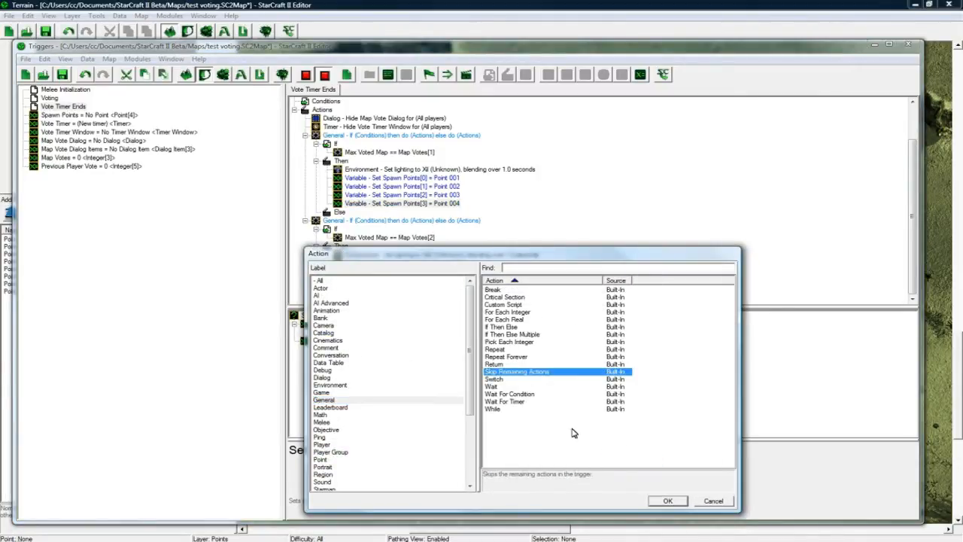
left_click(667, 499)
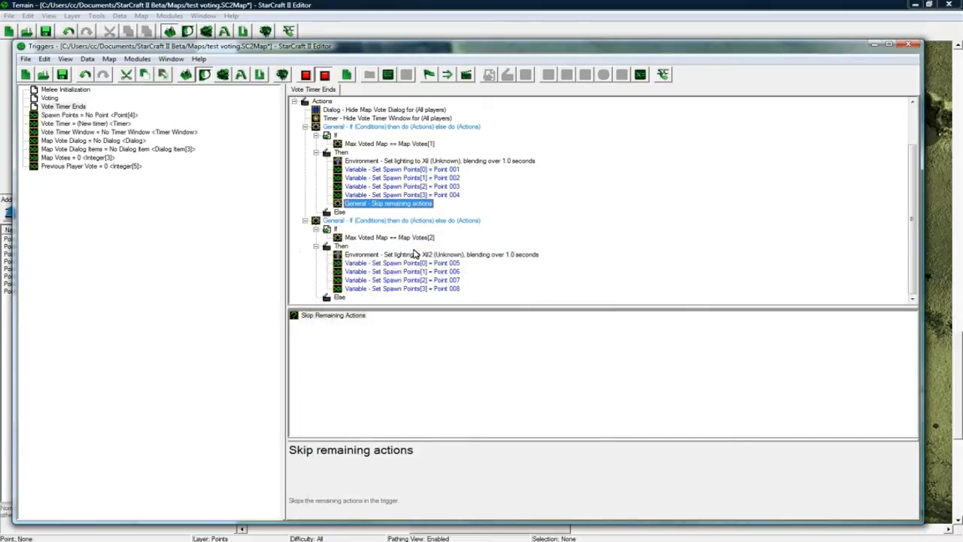
left_click(388, 289)
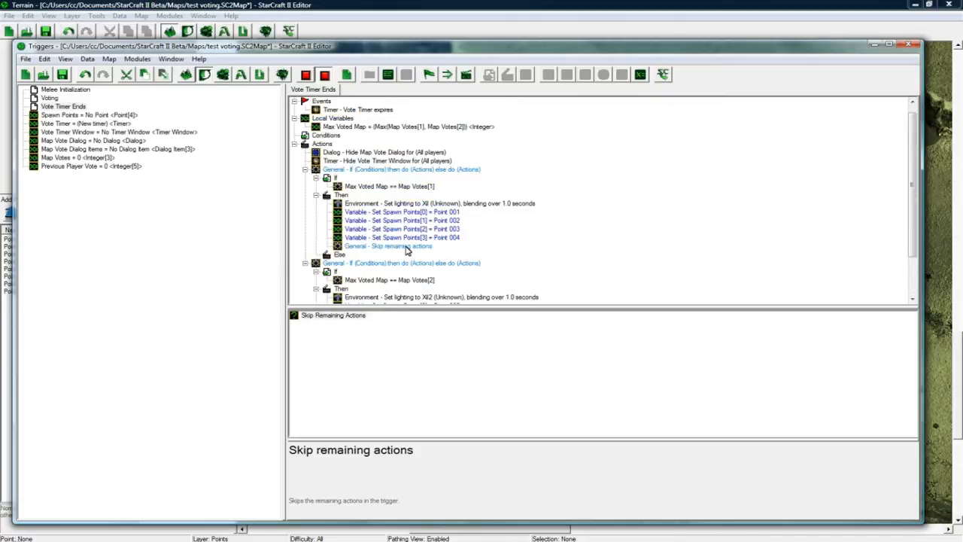
Step: Copy the Skip Remaining Actions step to the end of the second branch
left_click(389, 247)
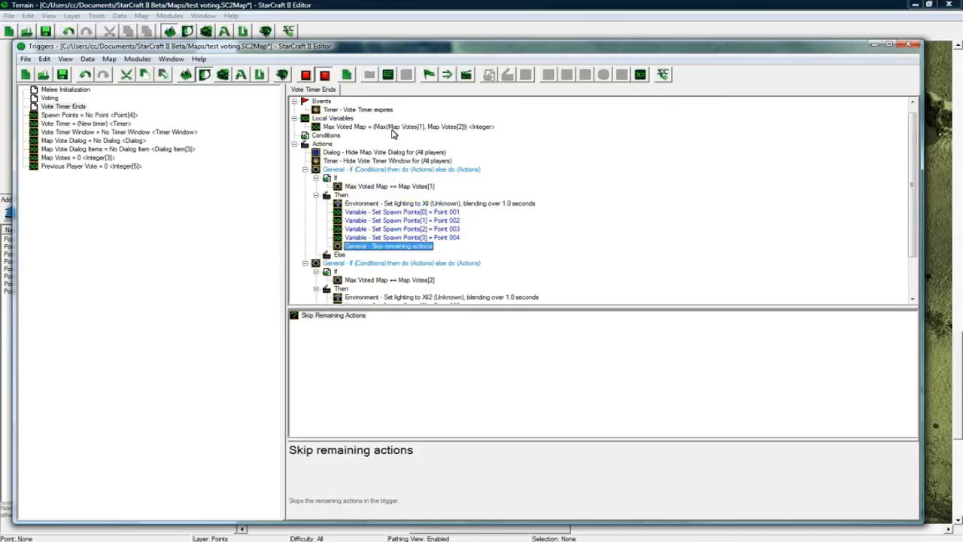
left_click(406, 127)
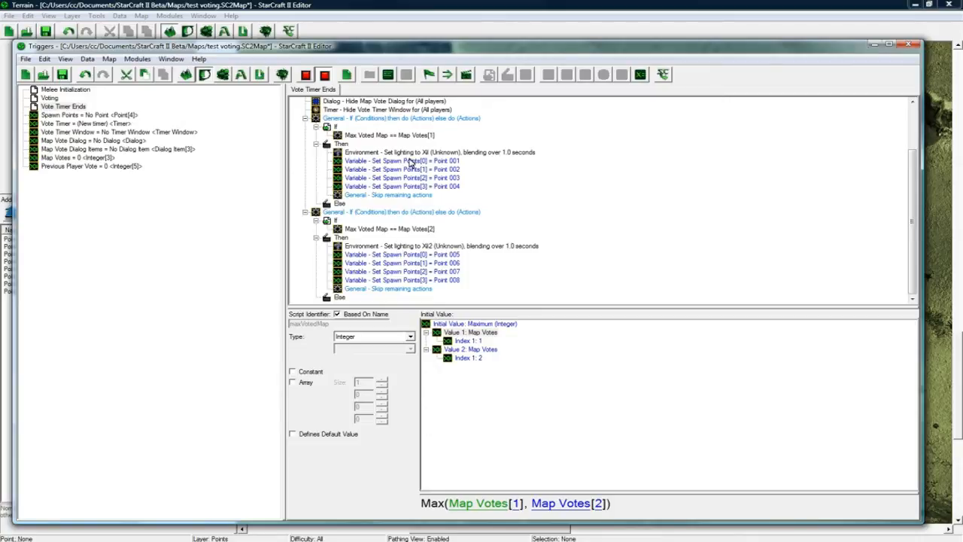
left_click(388, 194)
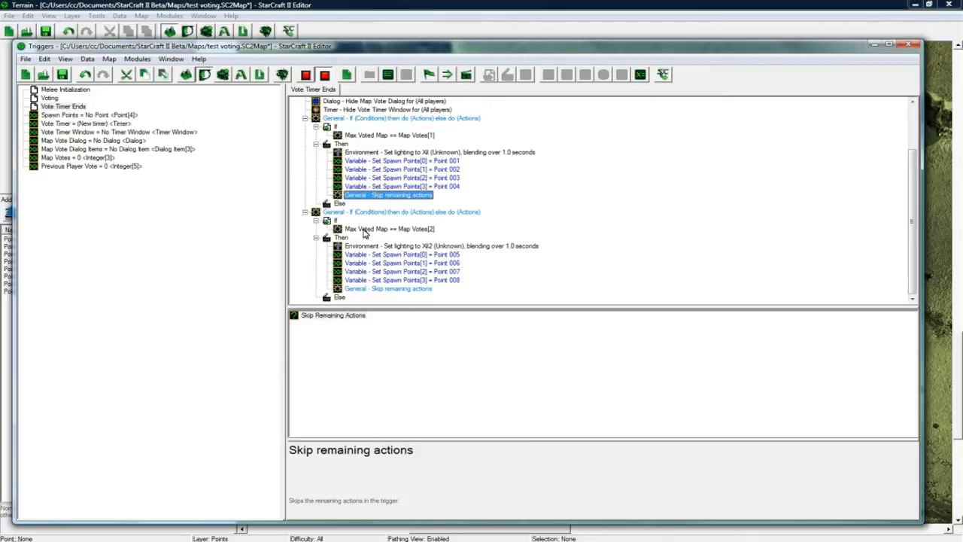
mouse_move(376, 235)
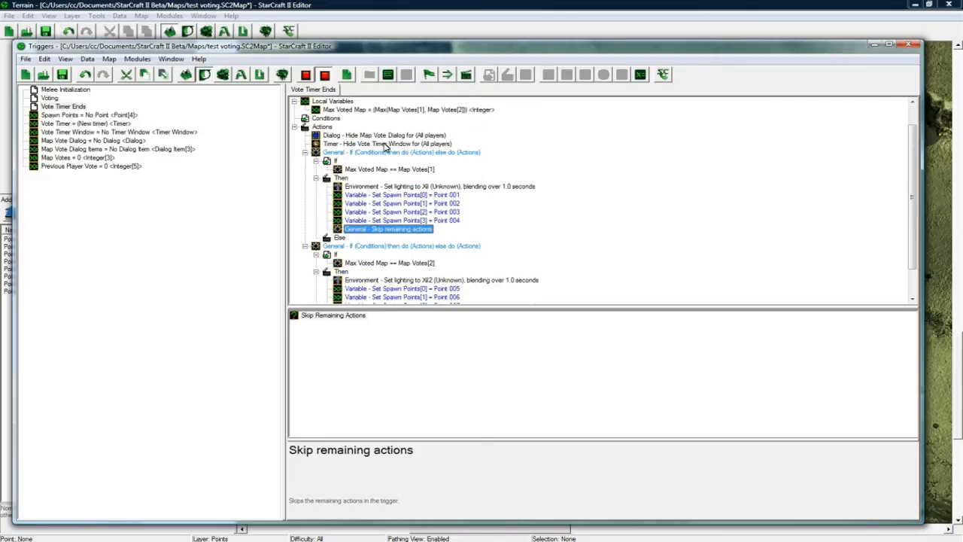
left_click(388, 169)
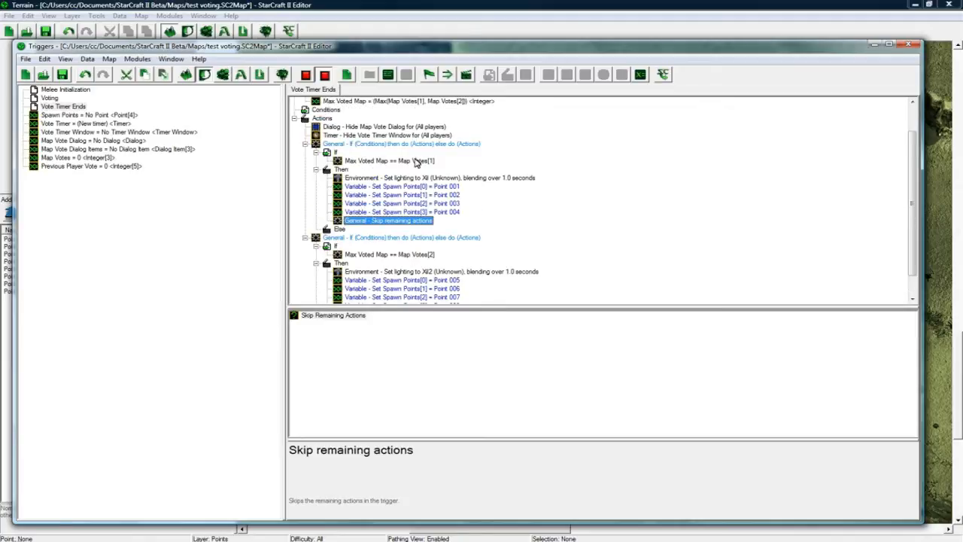
mouse_move(427, 214)
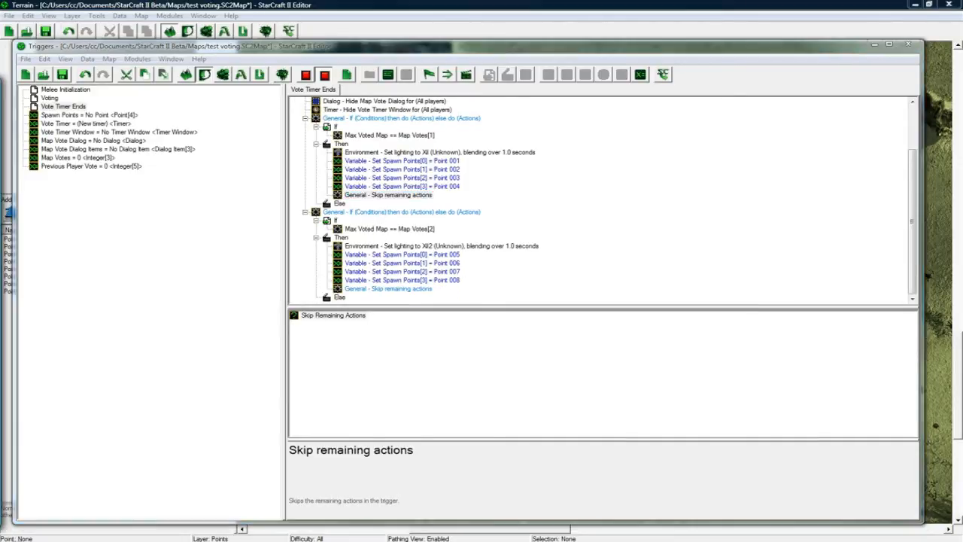
Step: Create a new Spawn Unit trigger and add a Run Trigger action for it in both branches
right_click(64, 105)
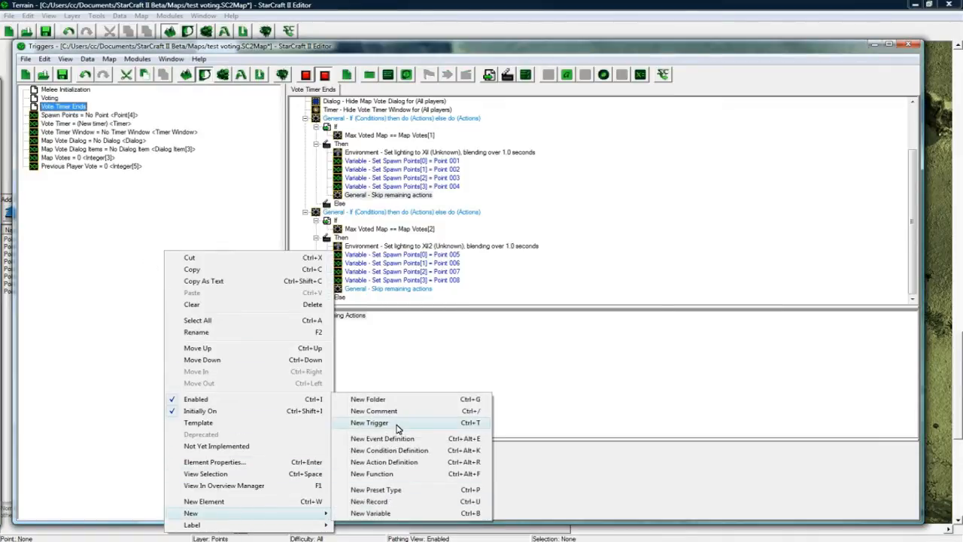
left_click(370, 421)
type("Spawn Unit")
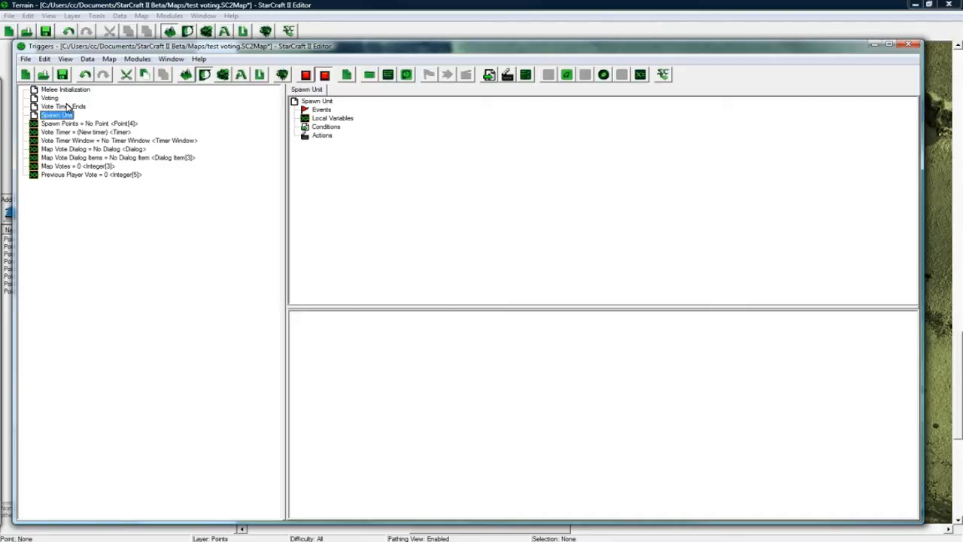
left_click(64, 105)
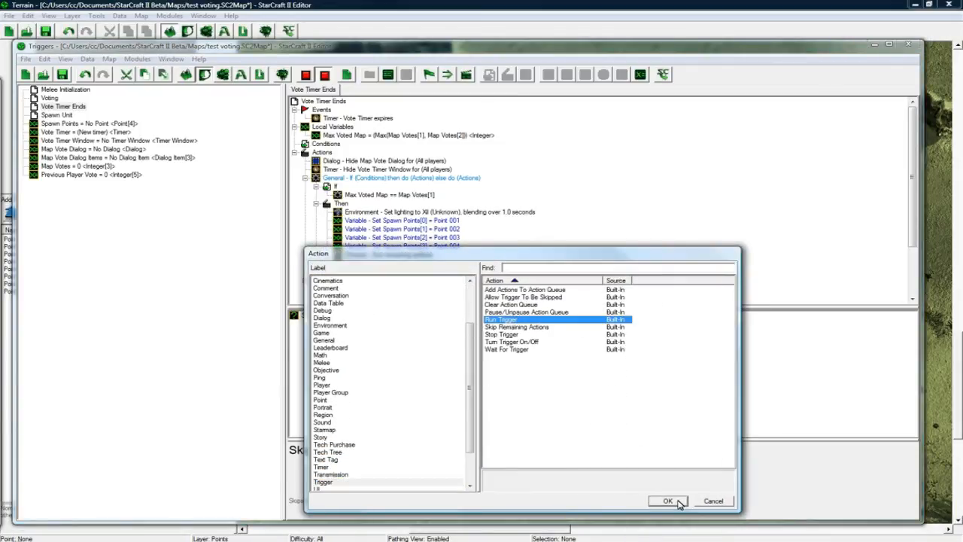
left_click(668, 500)
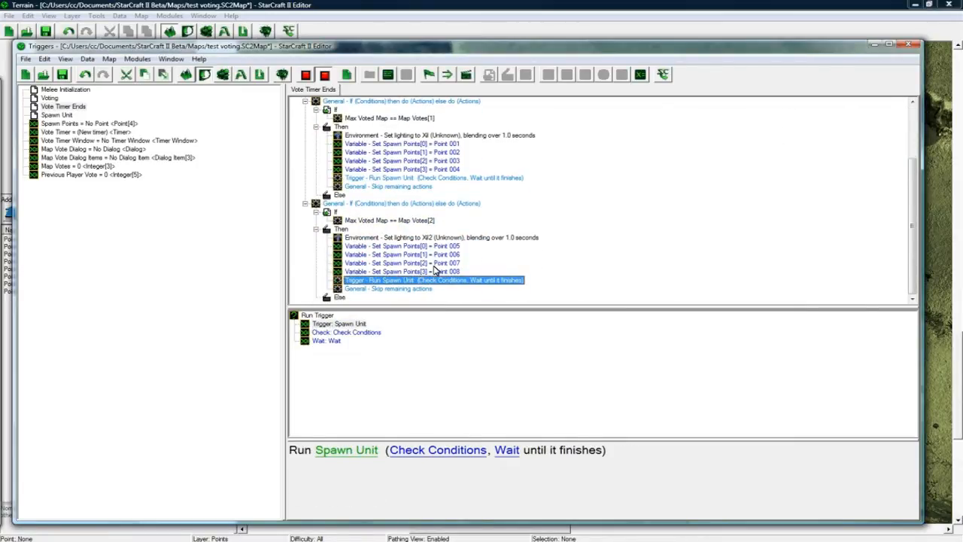
mouse_move(268, 231)
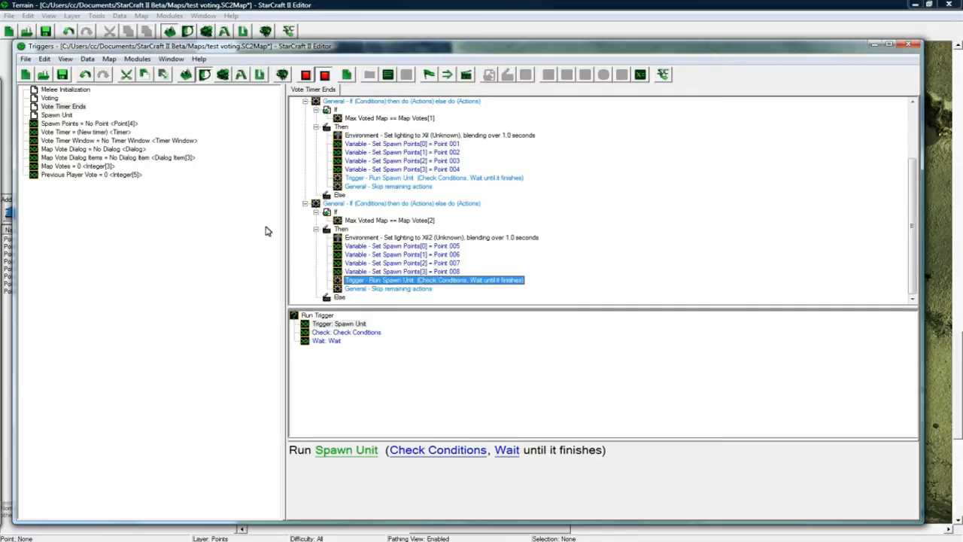
mouse_move(68, 117)
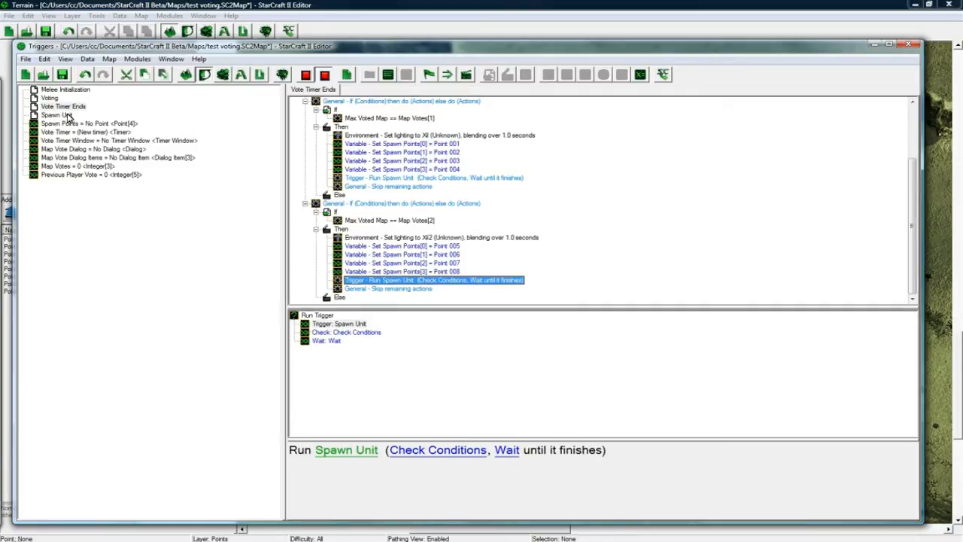
Step: Add a Pick Each Player In Player Group loop over Active Players to Spawn Units
left_click(57, 115)
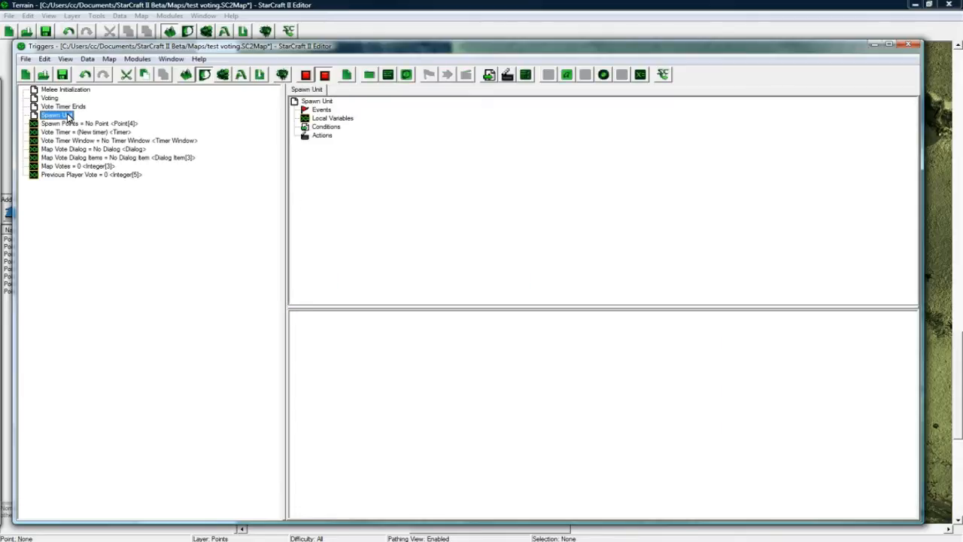
double_click(57, 114)
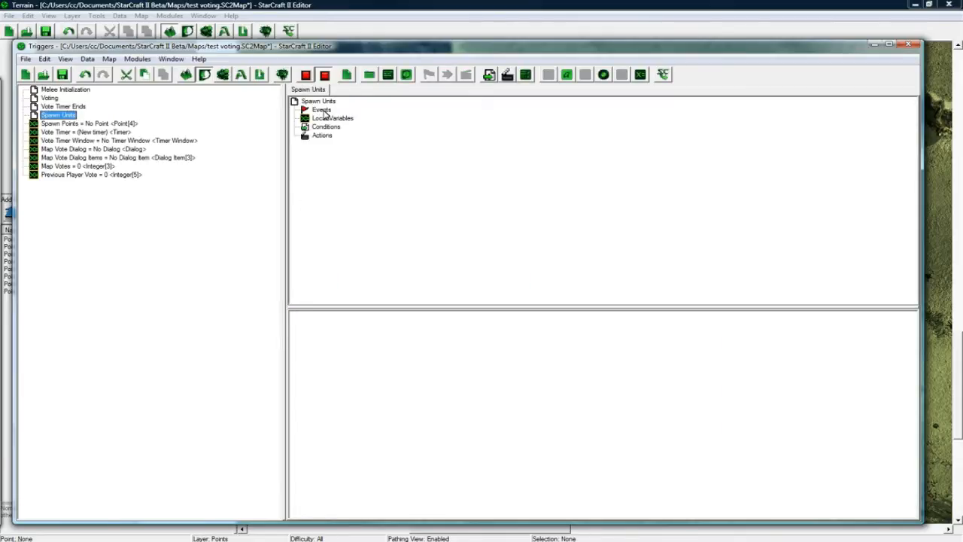
right_click(57, 114)
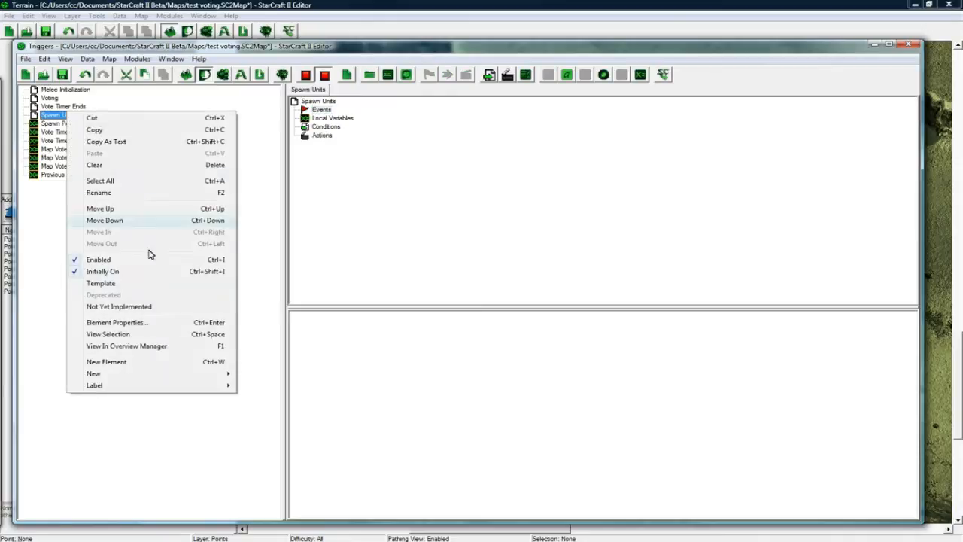
left_click(322, 135)
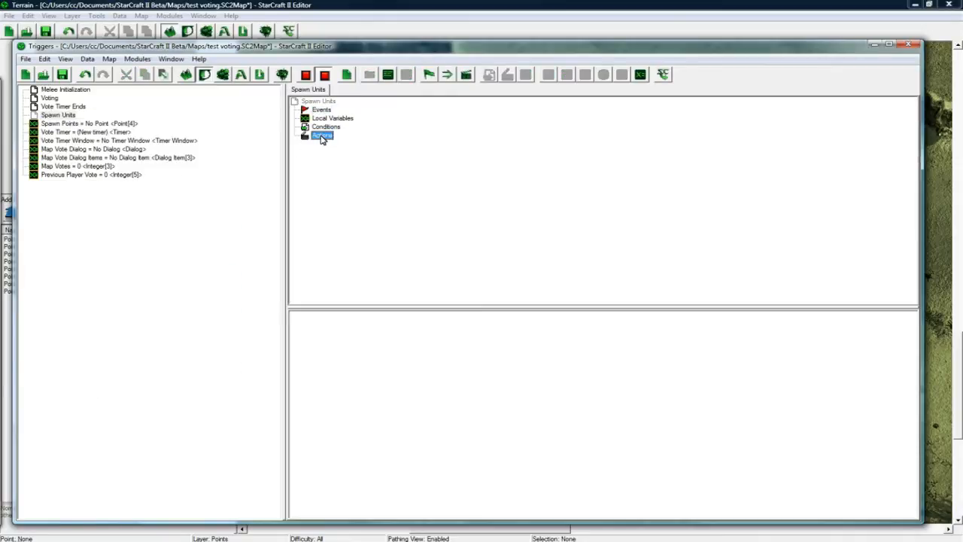
double_click(322, 136)
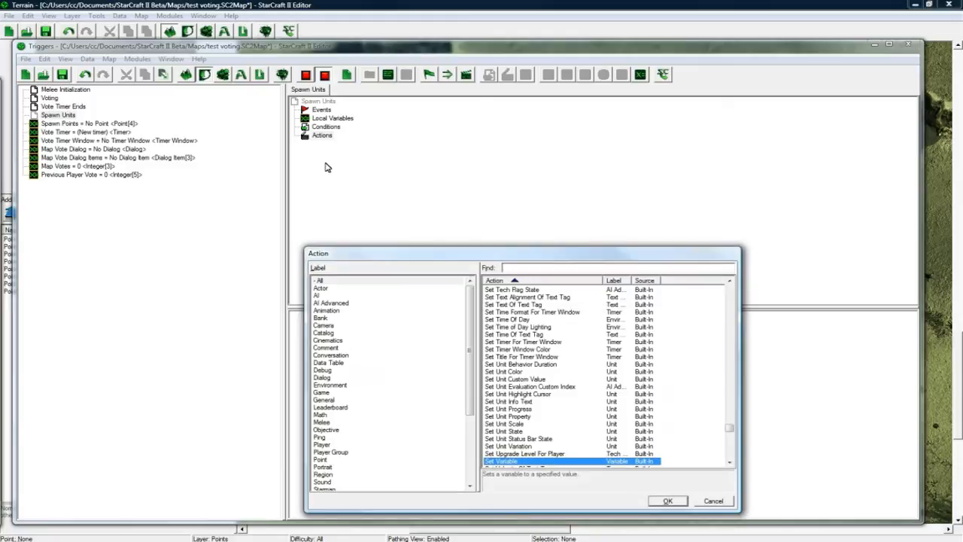
mouse_move(337, 433)
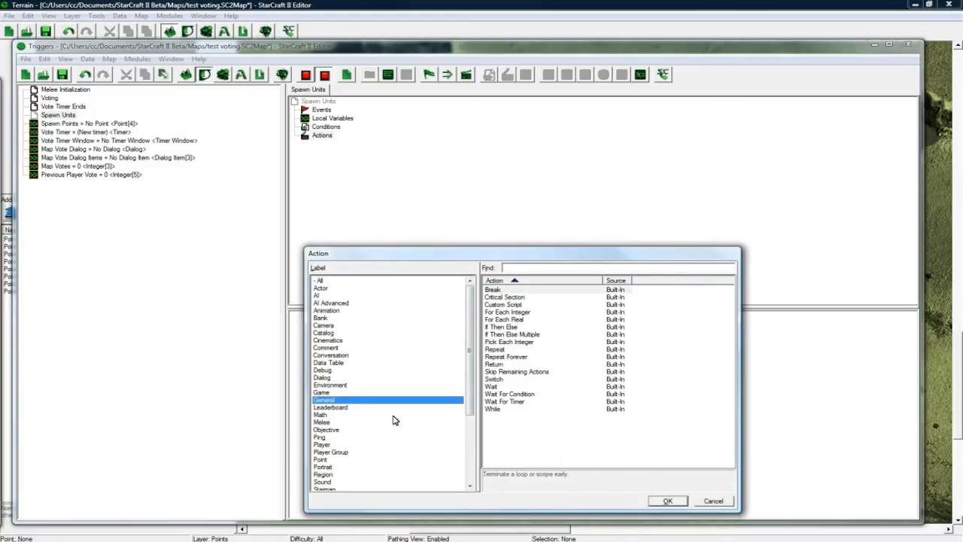
left_click(331, 452)
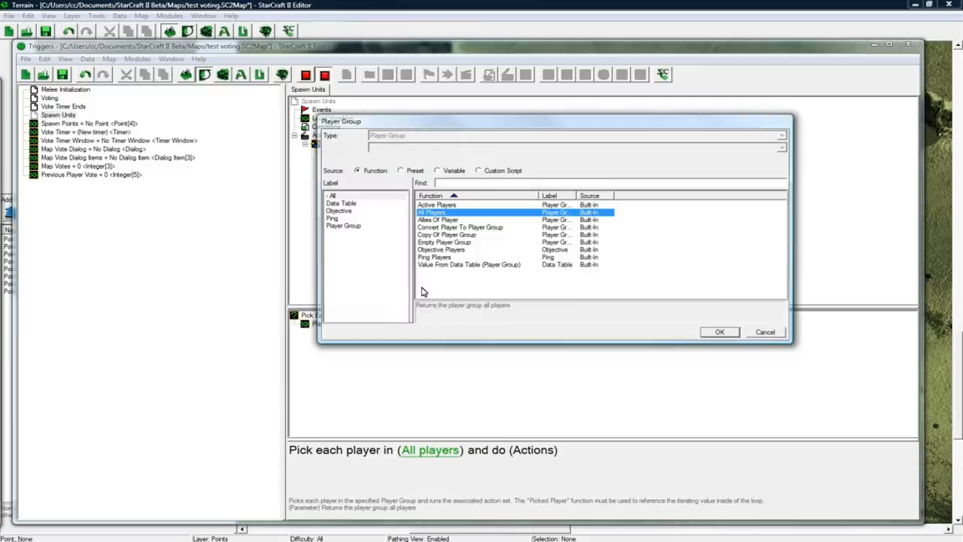
left_click(719, 332)
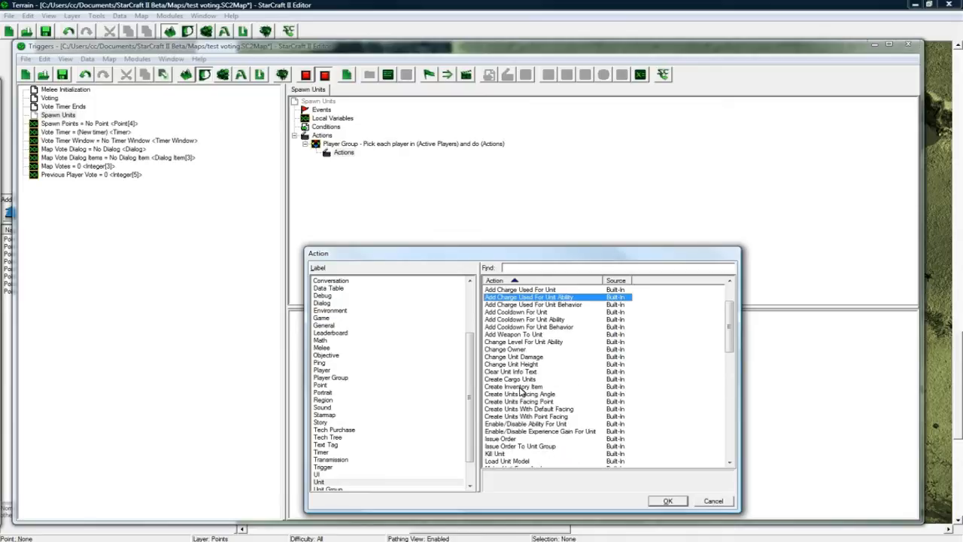
Step: Add a Create Units Facing Angle action inside the loop and filter unit types by race
left_click(666, 499)
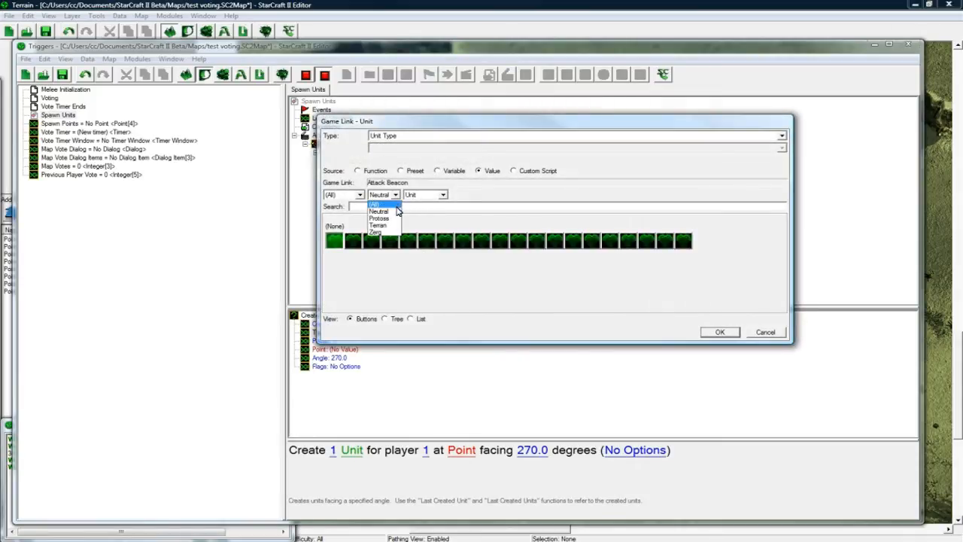
left_click(375, 232)
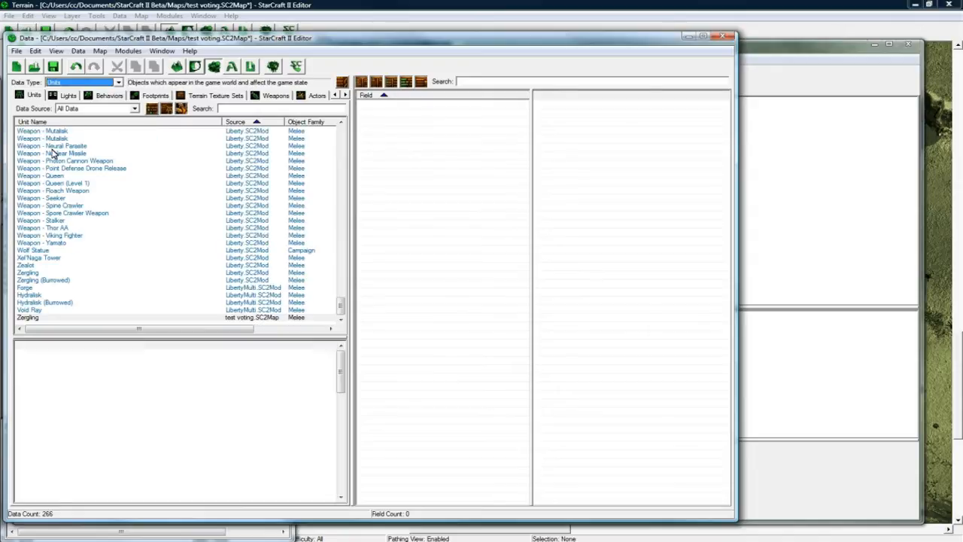
Step: Look up Zergling in the Units list and make it the created unit type
left_click(27, 316)
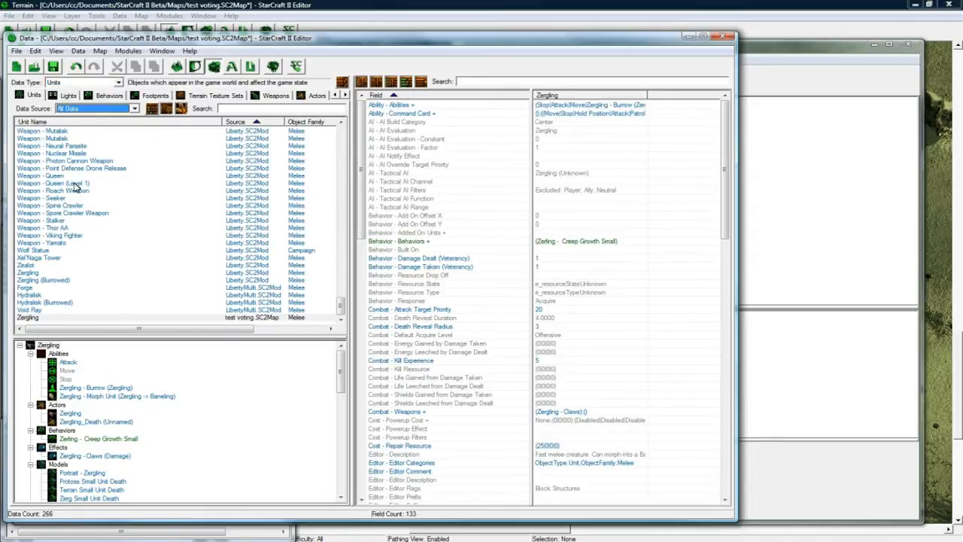
left_click(399, 241)
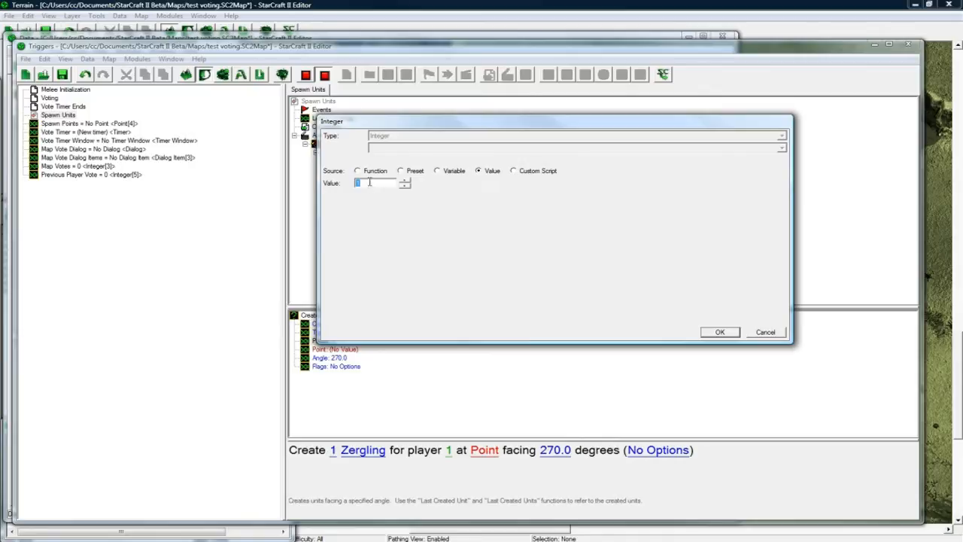
Step: Set the owning player to Picked Player and the location to the Spawn Points variable
left_click(358, 171)
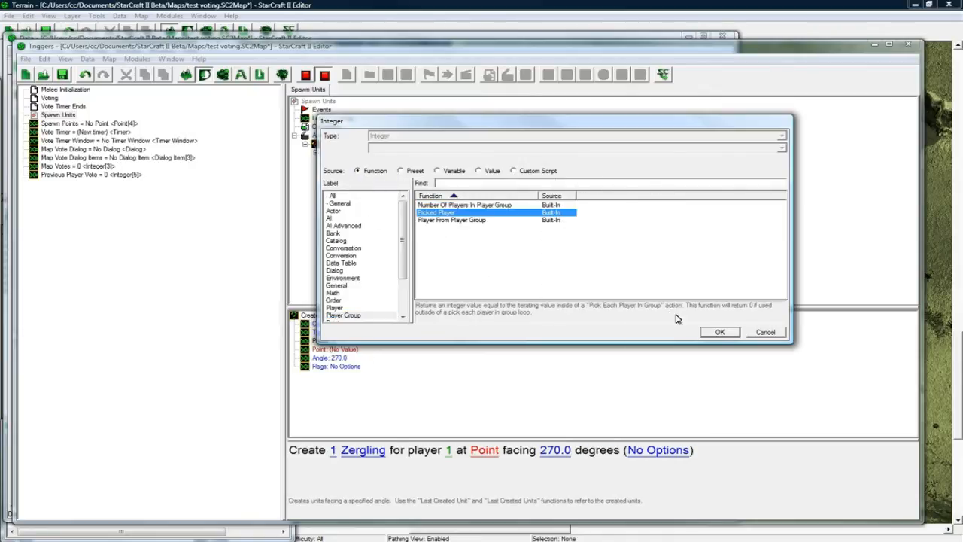
left_click(719, 332)
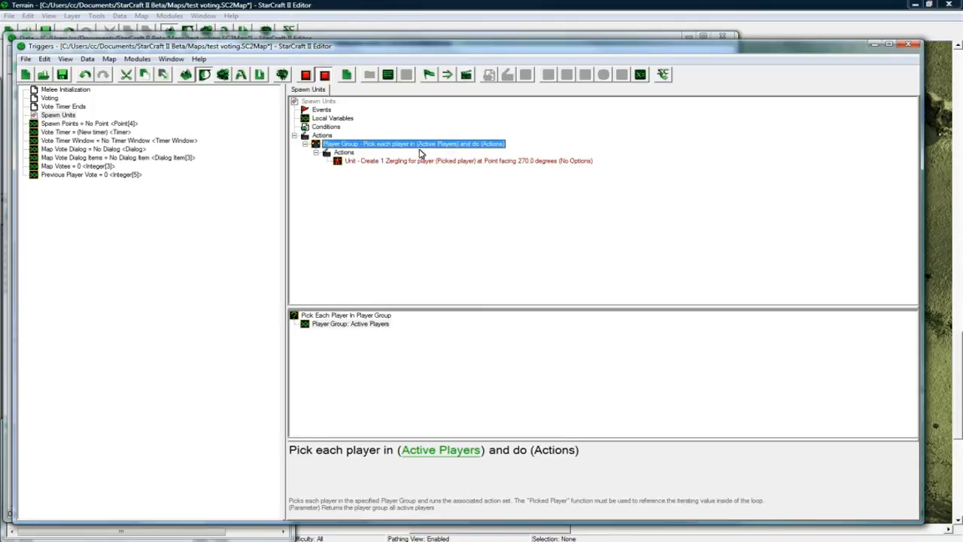
left_click(467, 159)
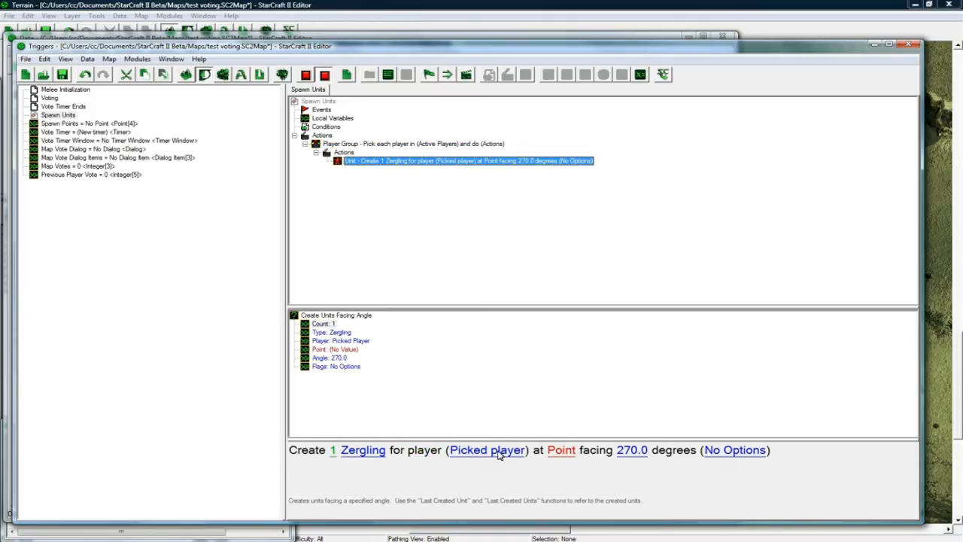
mouse_move(565, 451)
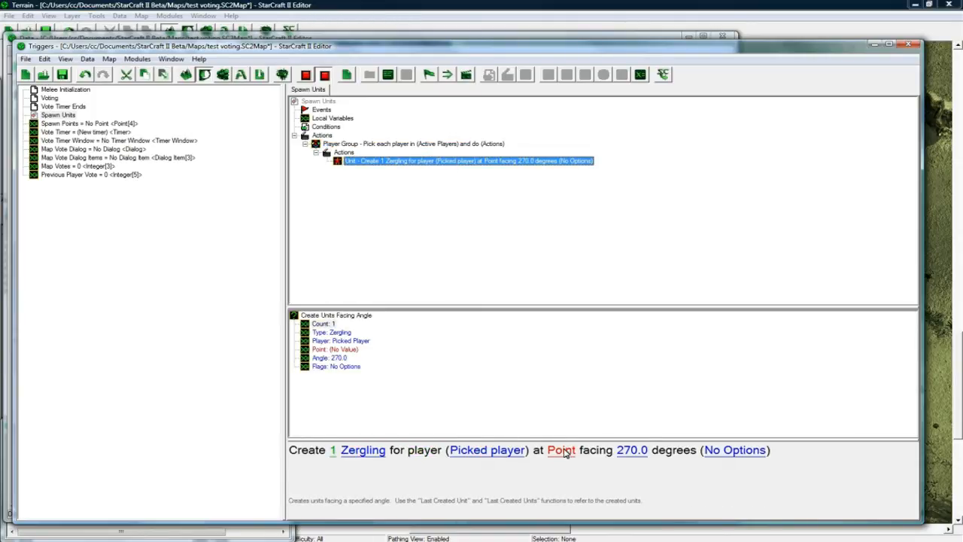
mouse_move(517, 470)
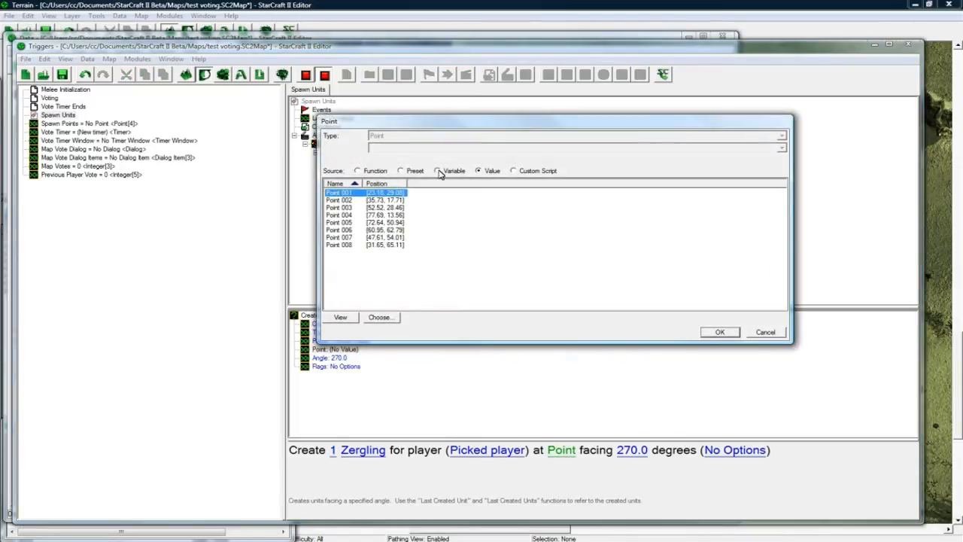
left_click(719, 333)
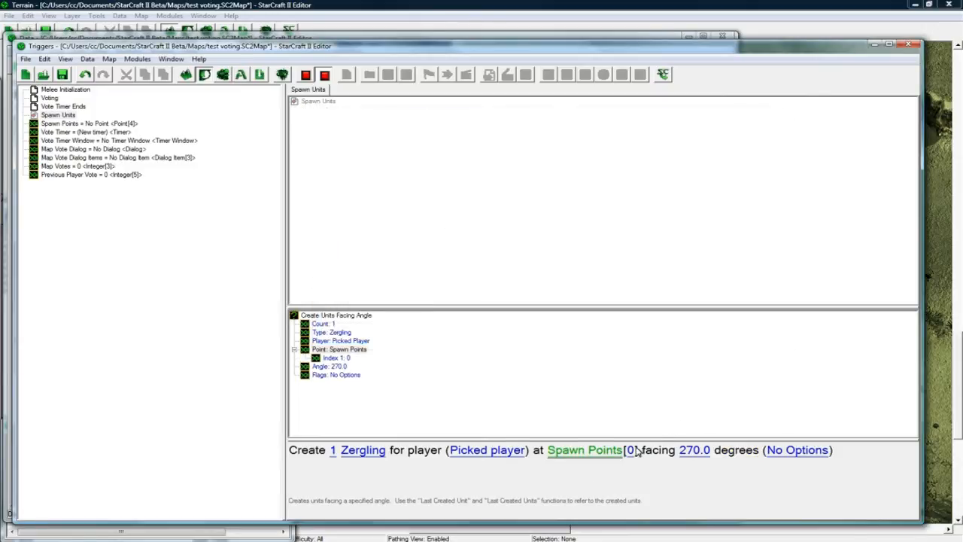
Step: Make the Spawn Points index Arithmetic (Picked Player - 1)
left_click(629, 450)
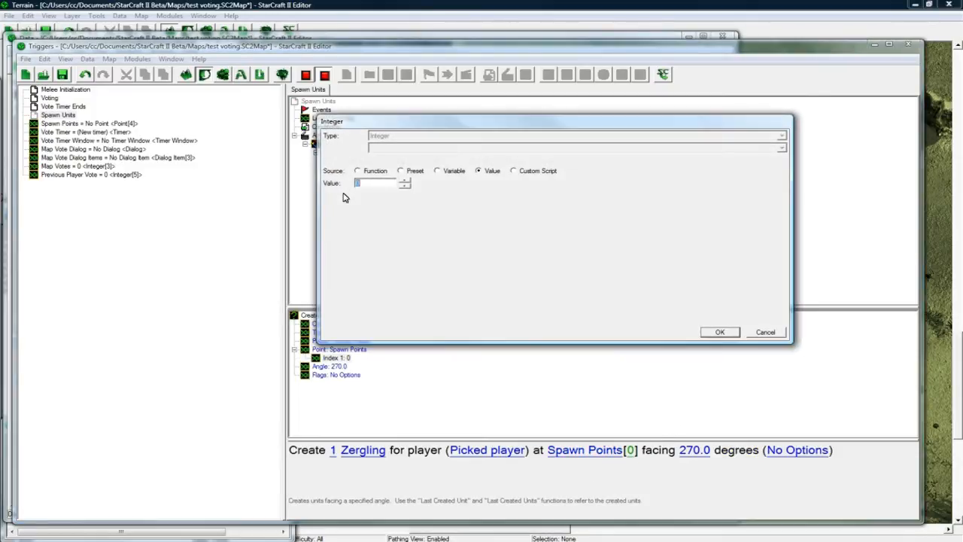
left_click(358, 172)
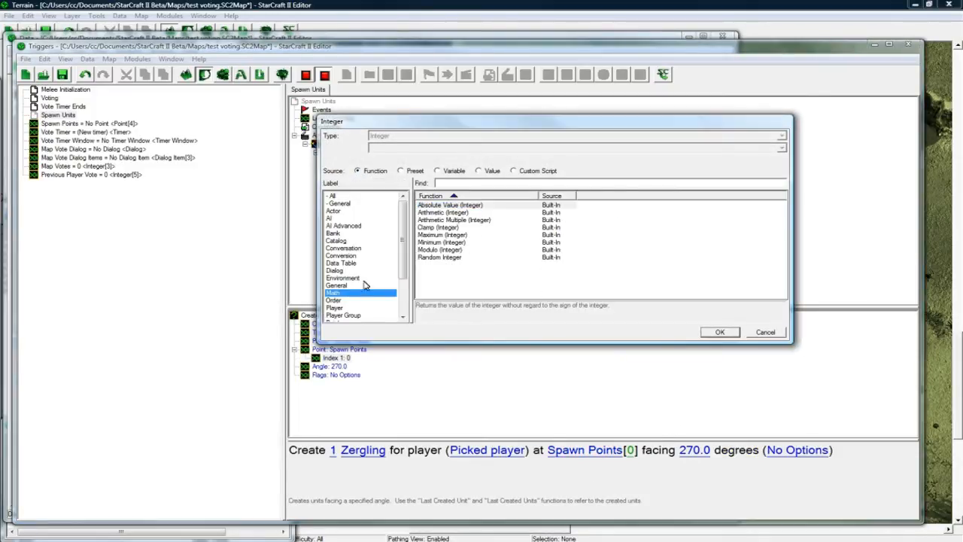
left_click(720, 333)
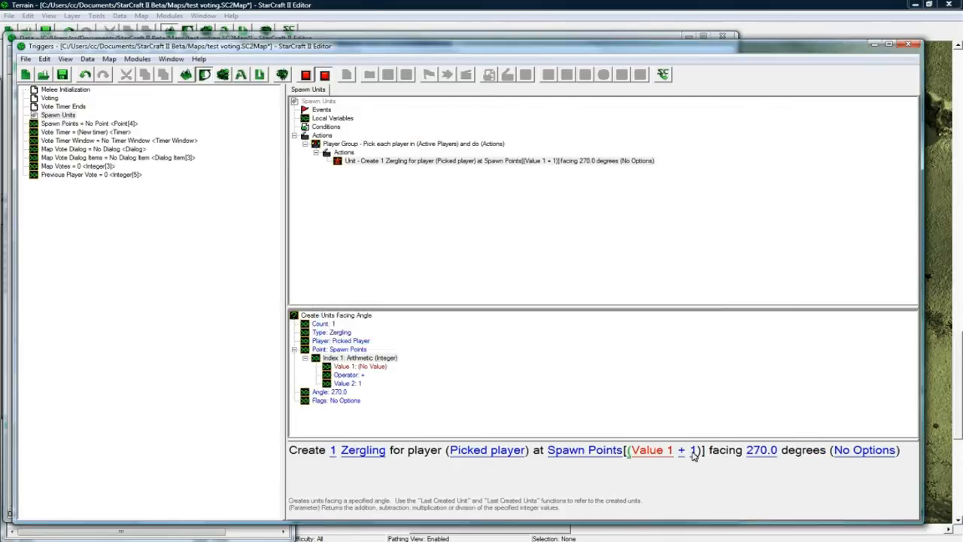
left_click(651, 450)
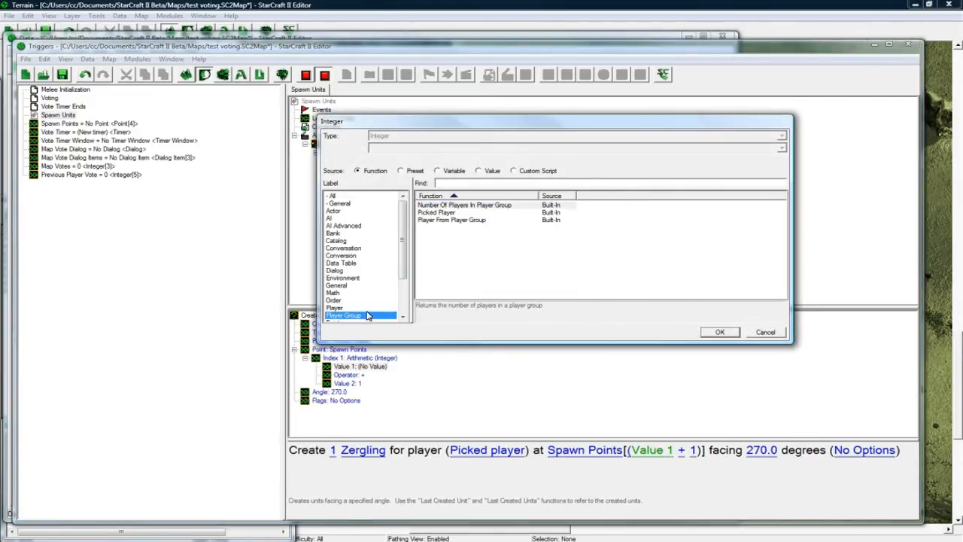
left_click(719, 333)
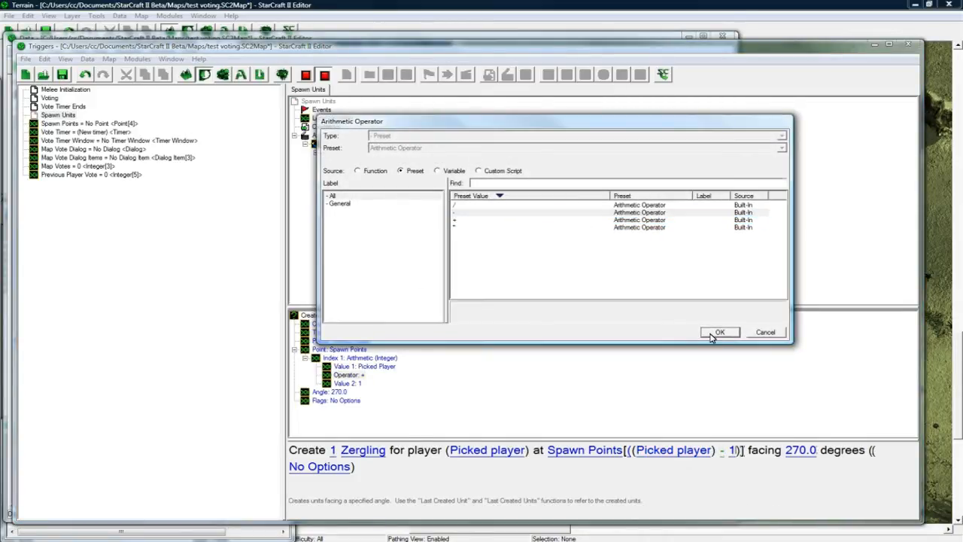
left_click(719, 333)
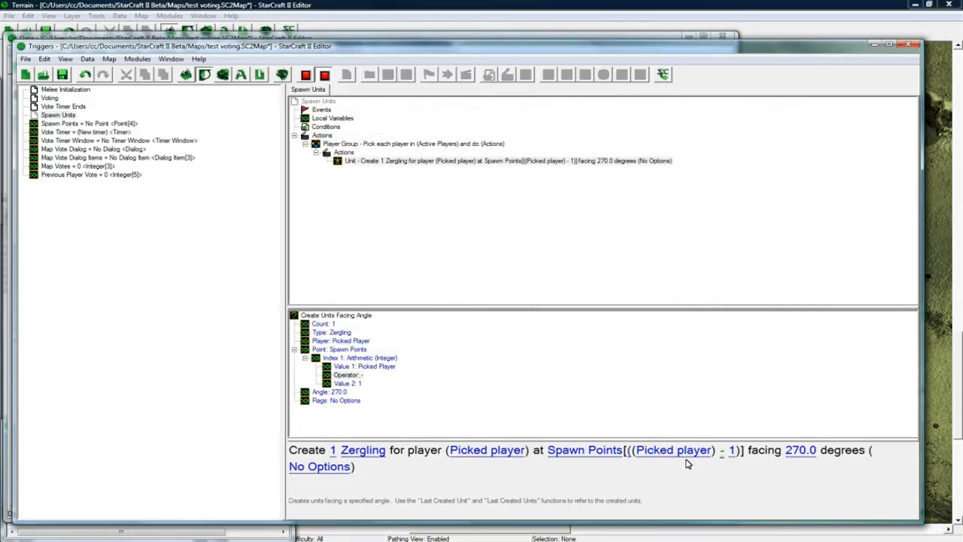
mouse_move(600, 458)
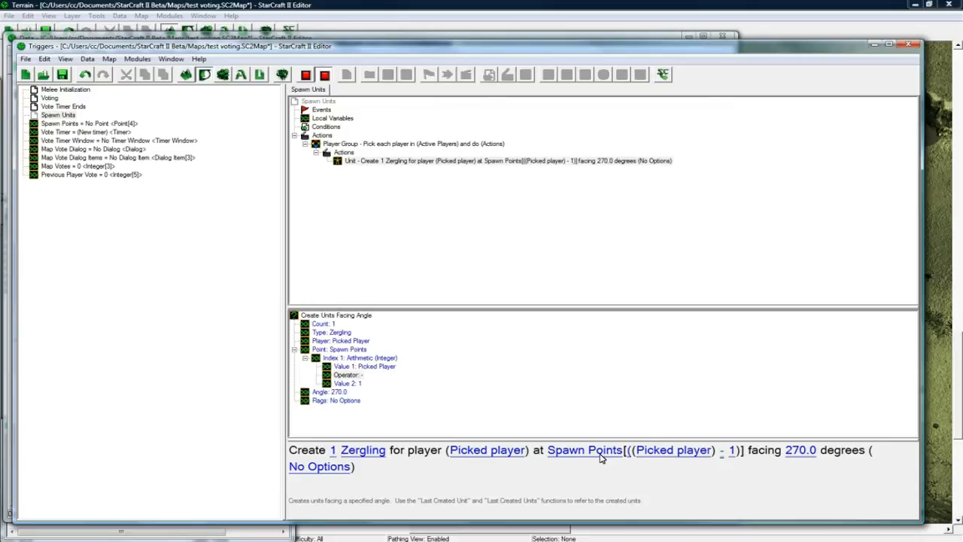
mouse_move(721, 441)
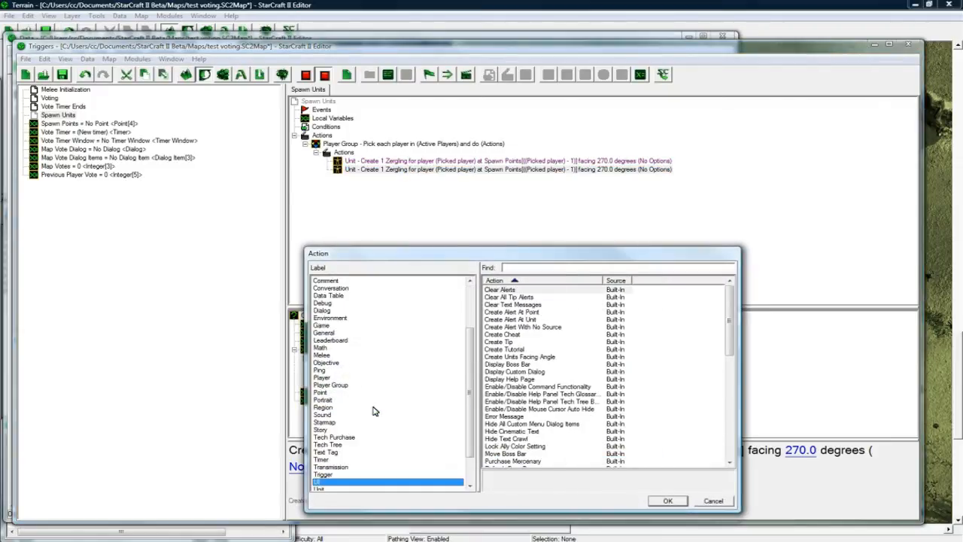
Step: Add a Select Unit action on Last Created Unit with its player set to Picked Player
left_click(331, 467)
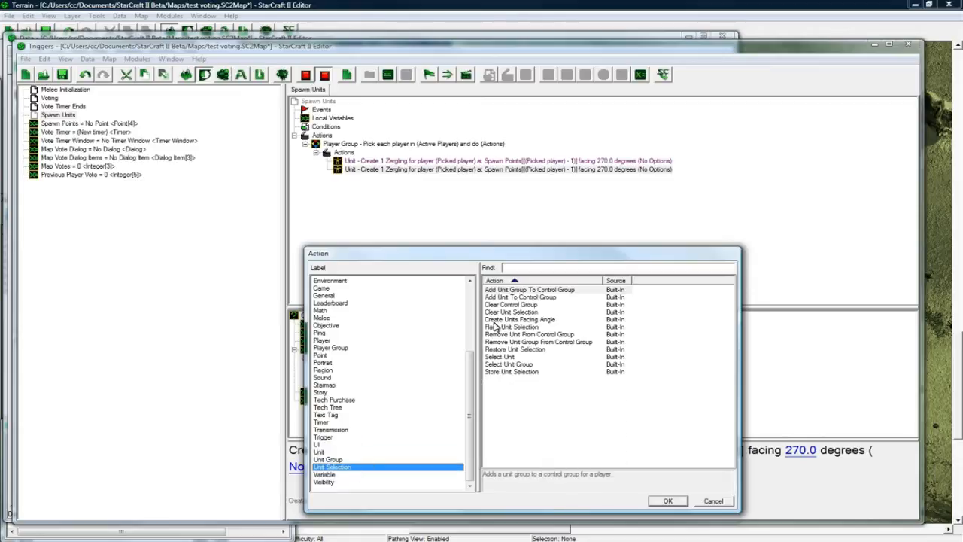
left_click(666, 500)
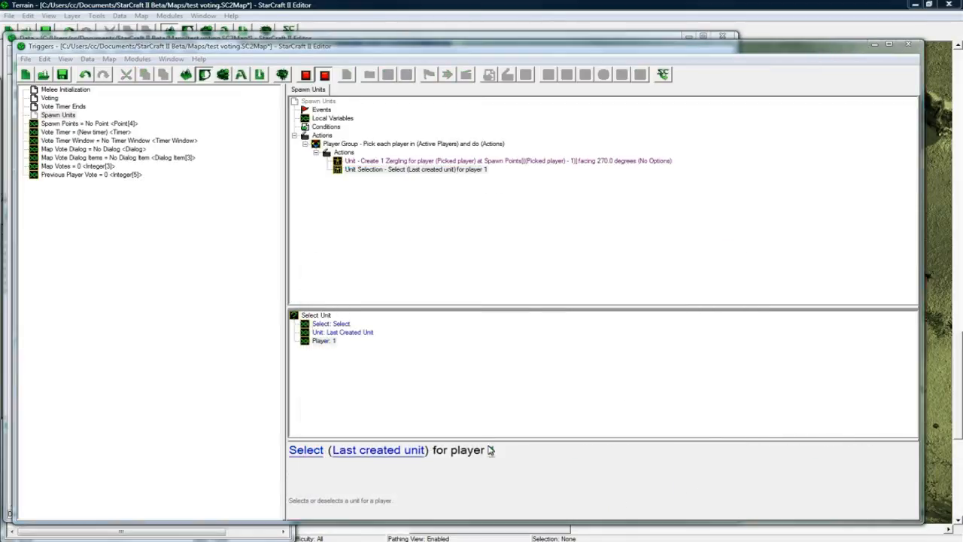
left_click(482, 449)
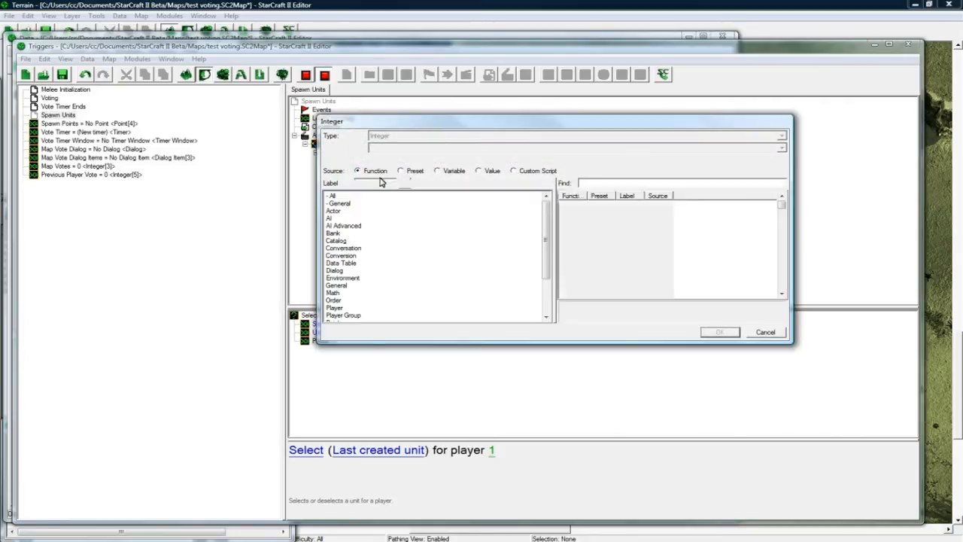
left_click(334, 307)
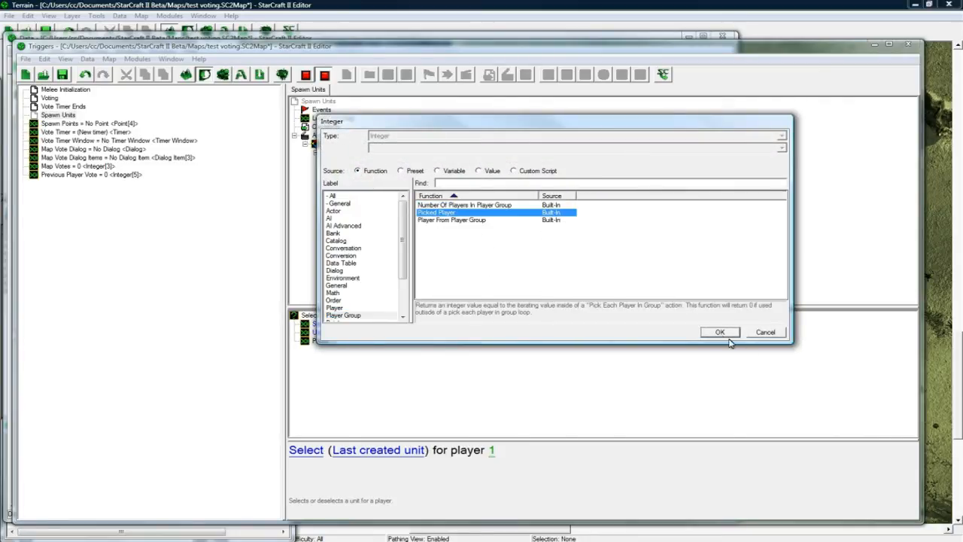
left_click(719, 332)
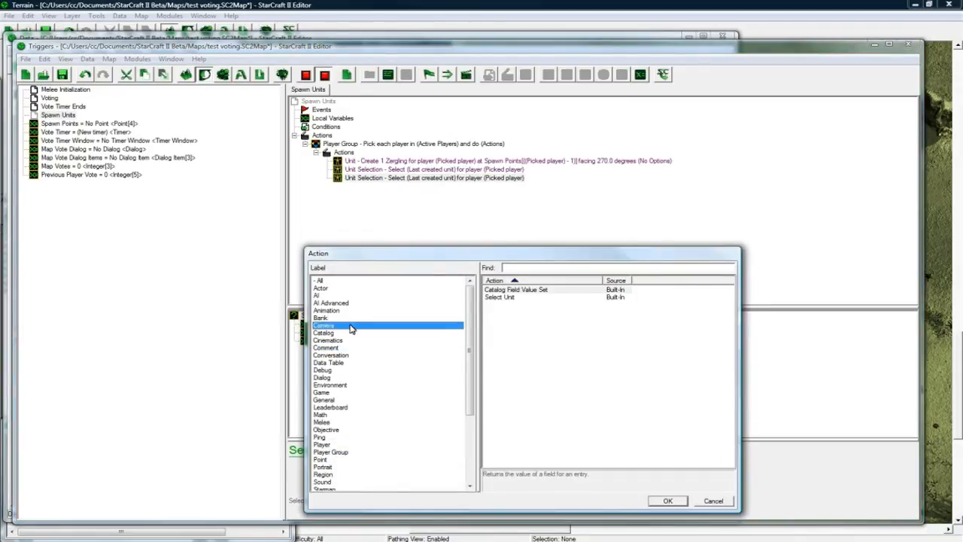
Step: Set the Pan Camera action to Picked Player targeting Position of Unit (Last Created Unit)
left_click(323, 325)
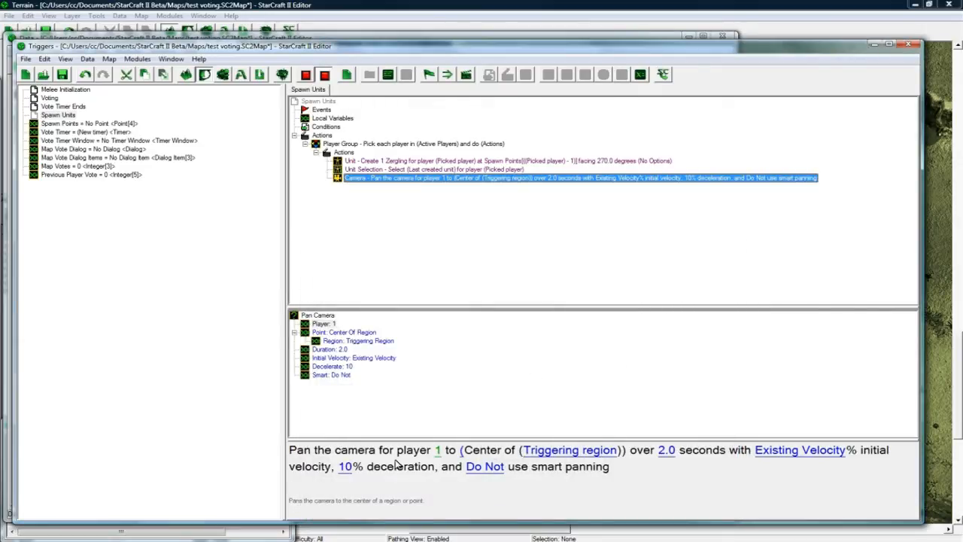
left_click(438, 448)
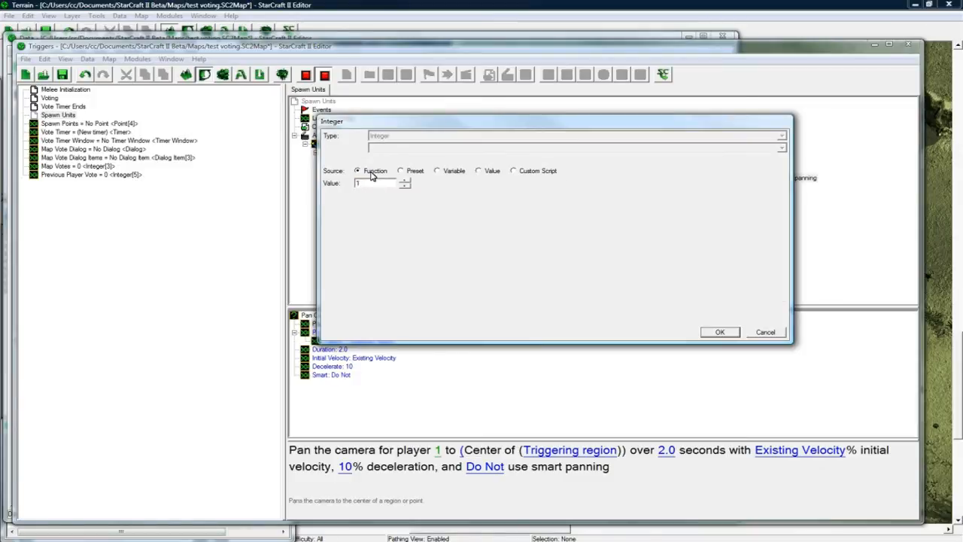
left_click(358, 171)
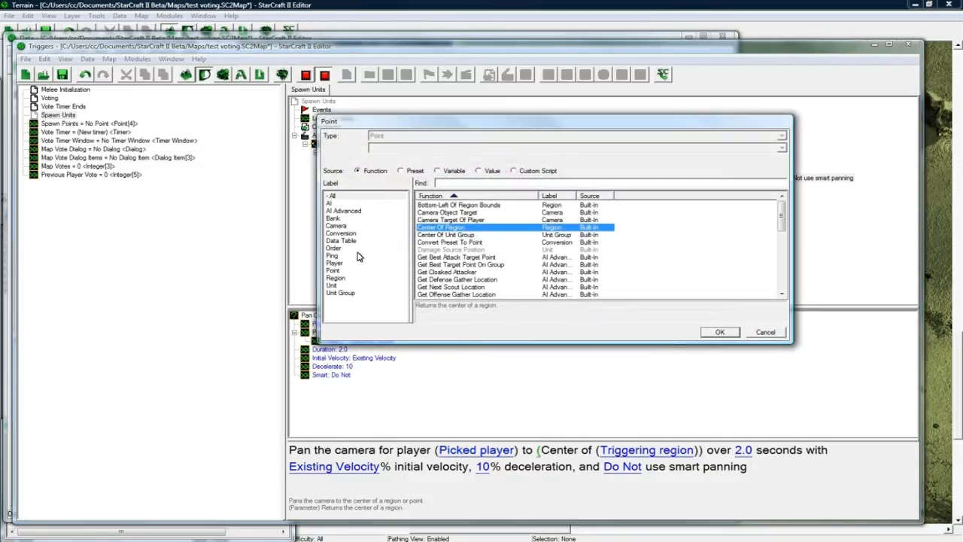
left_click(331, 285)
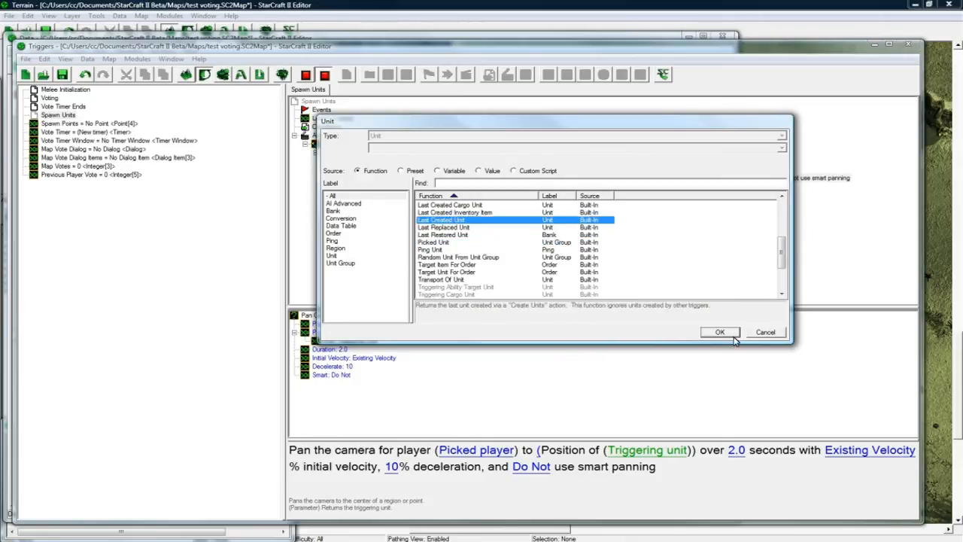
left_click(719, 332)
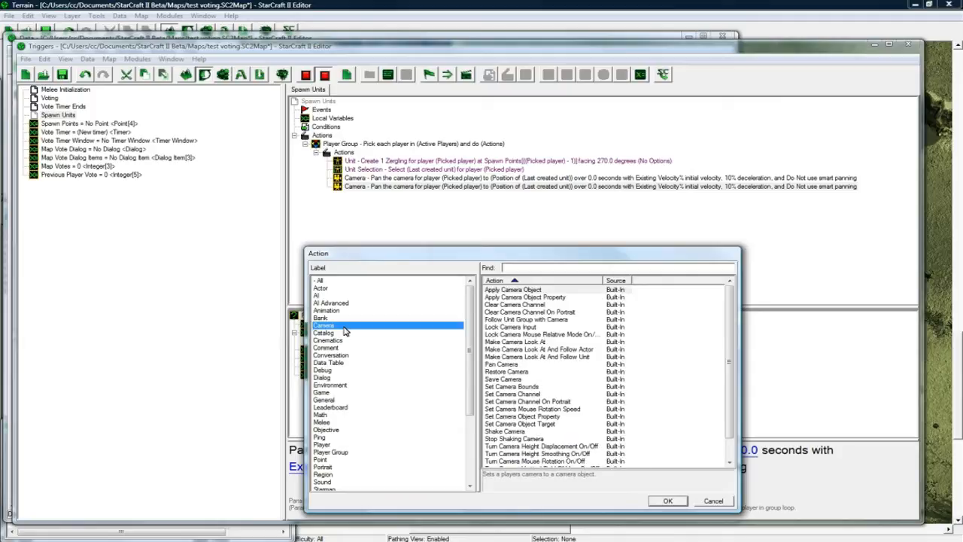
Step: Add a Lock Camera Input action with its player set to Picked Player
left_click(512, 385)
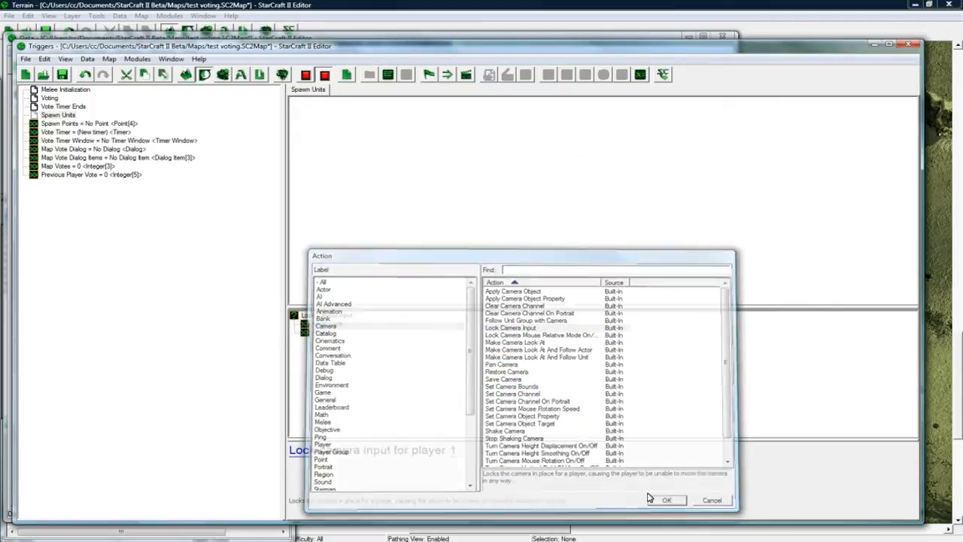
left_click(665, 500)
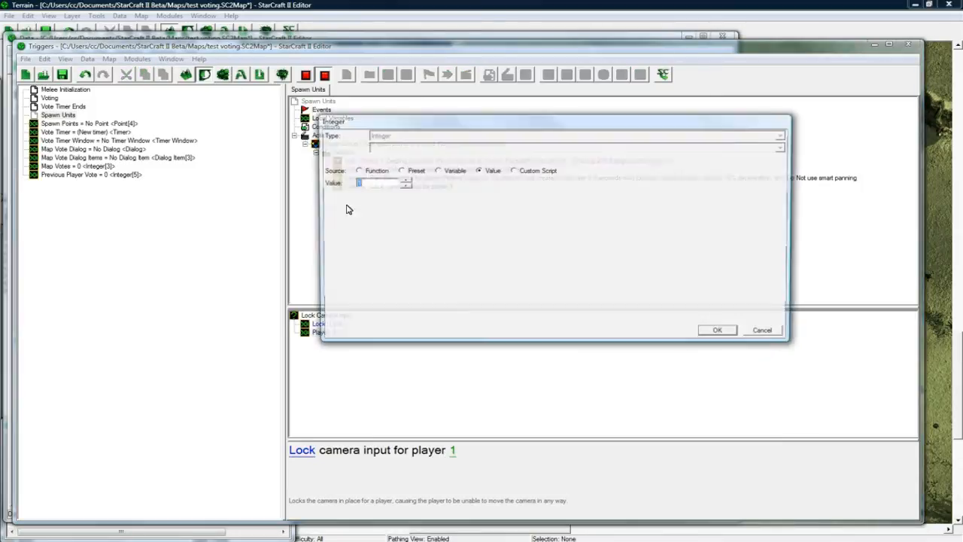
left_click(358, 172)
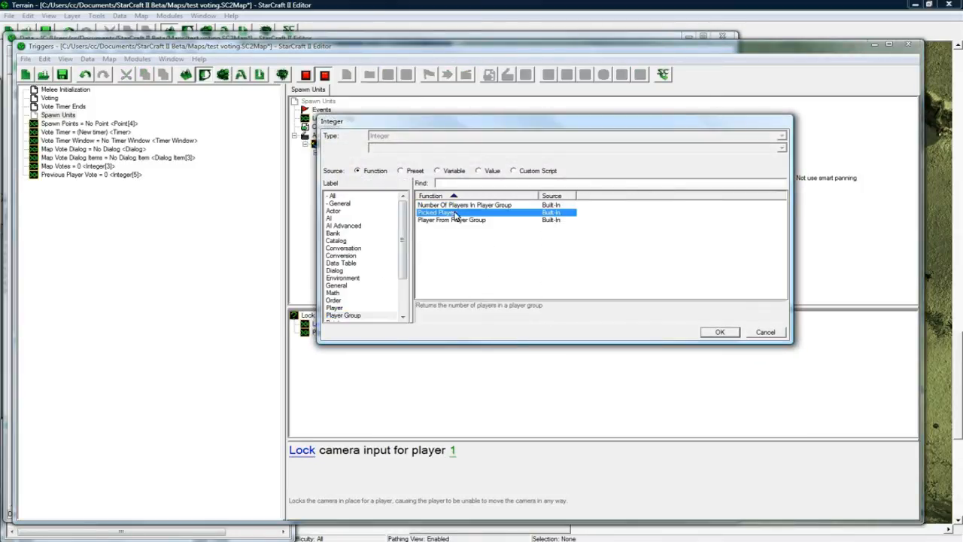
left_click(719, 333)
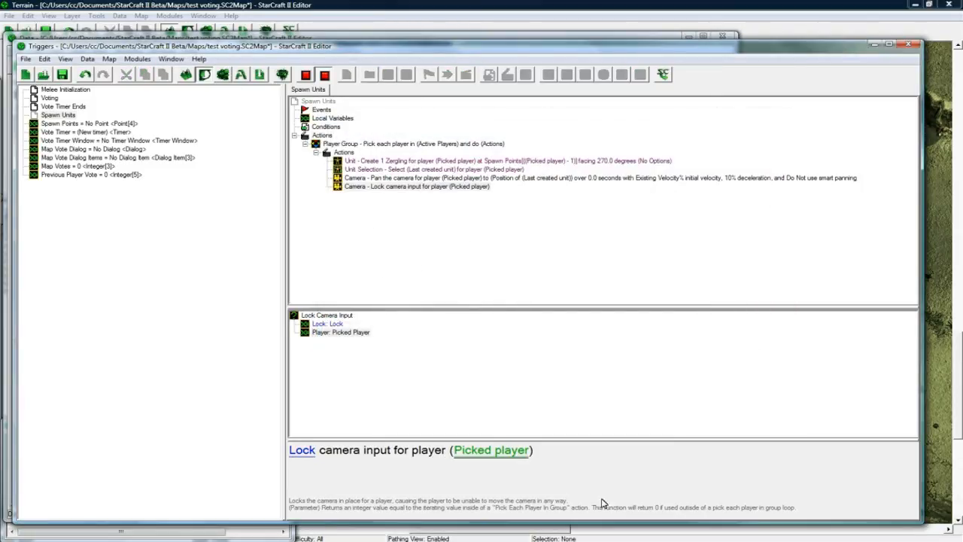
left_click(417, 187)
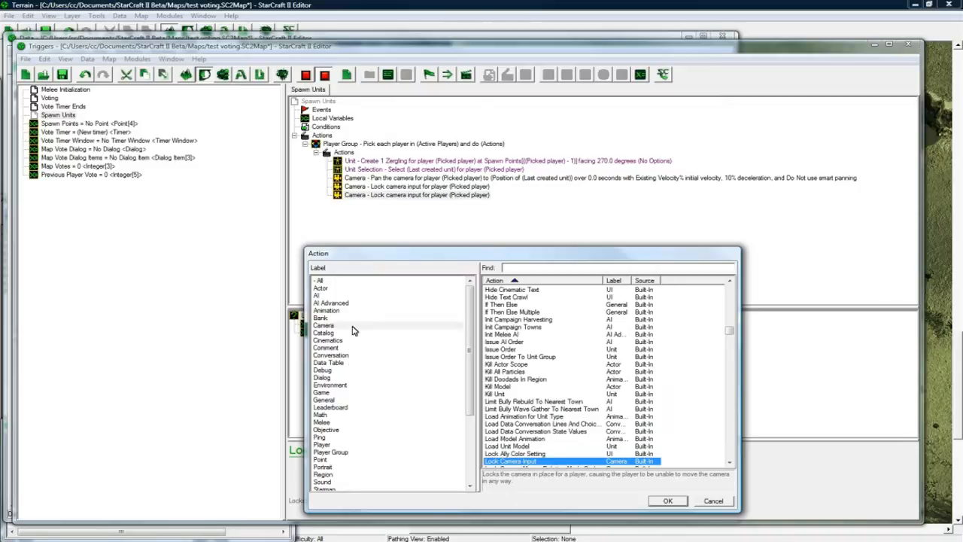
Step: Add Follow Unit Group With Camera for Picked Player on Convert Unit To Unit Group (Last Created Unit)
left_click(324, 325)
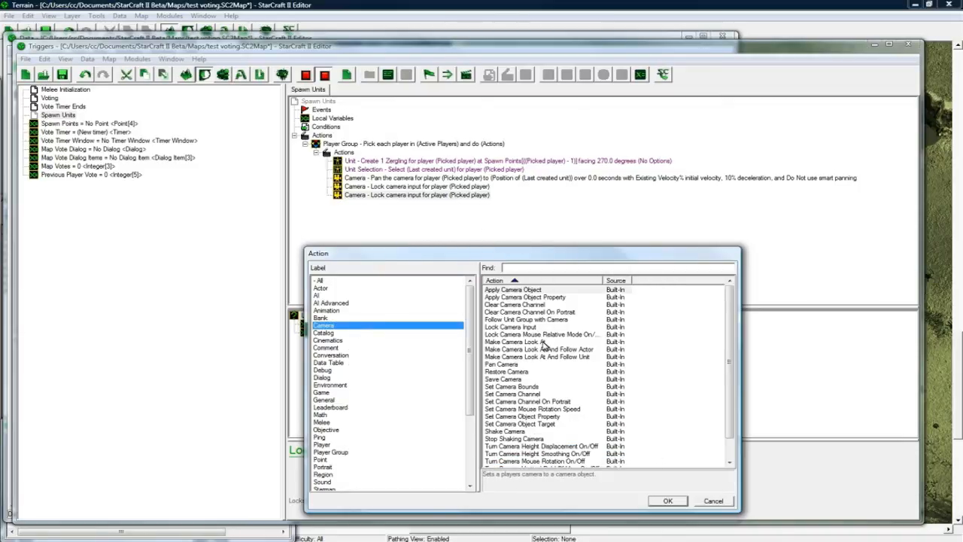
left_click(541, 334)
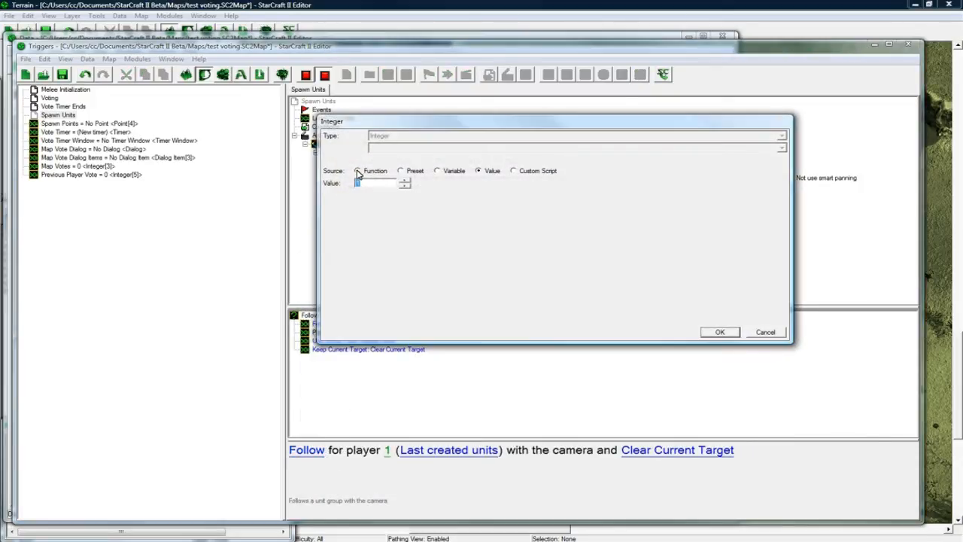
left_click(358, 171)
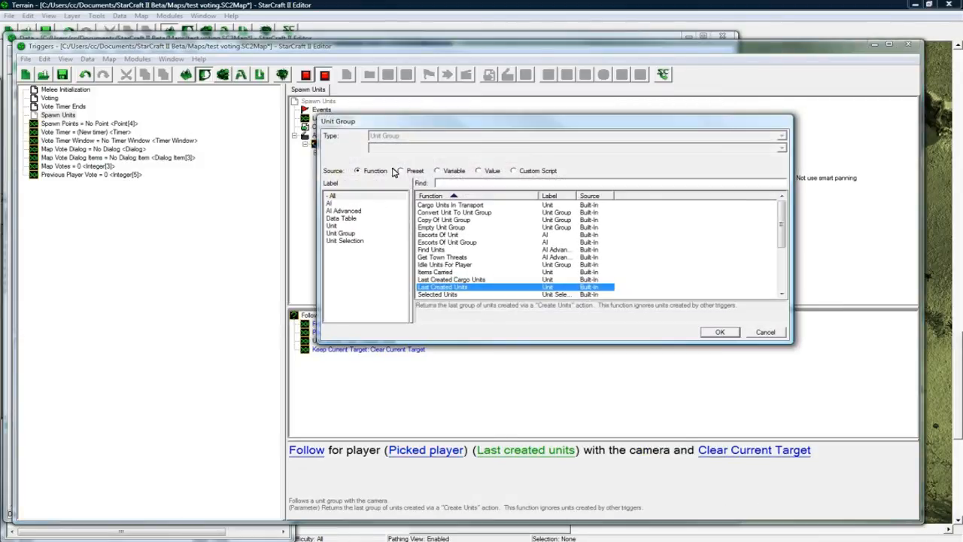
left_click(340, 233)
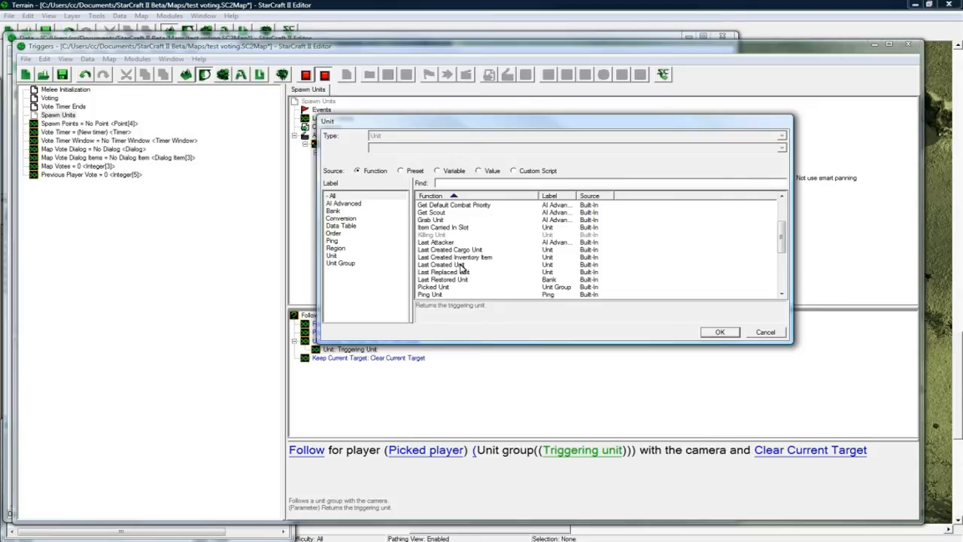
left_click(719, 332)
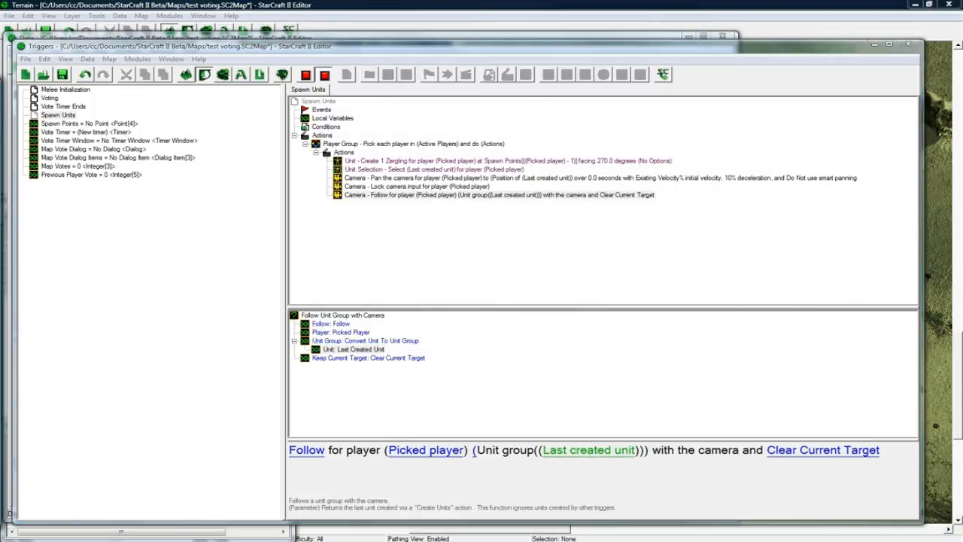
left_click(57, 114)
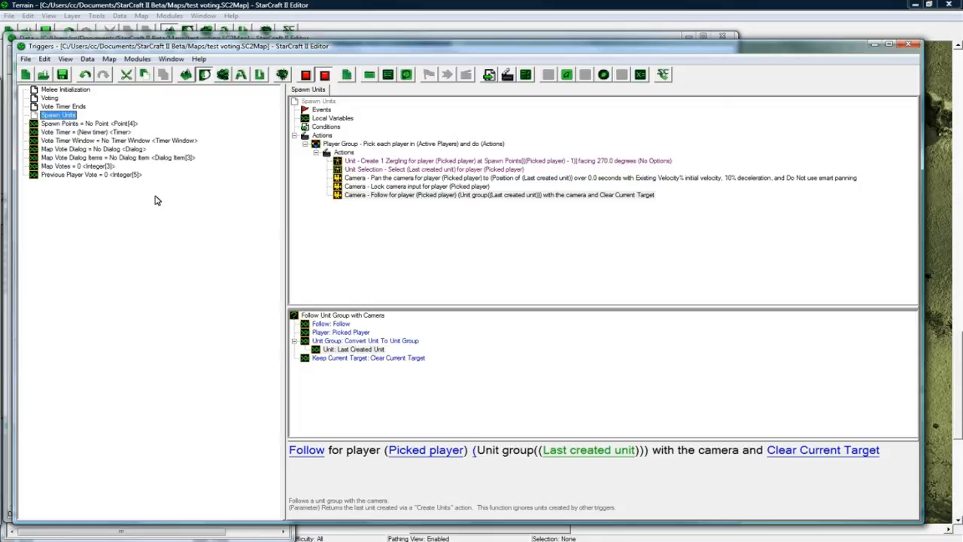
mouse_move(211, 136)
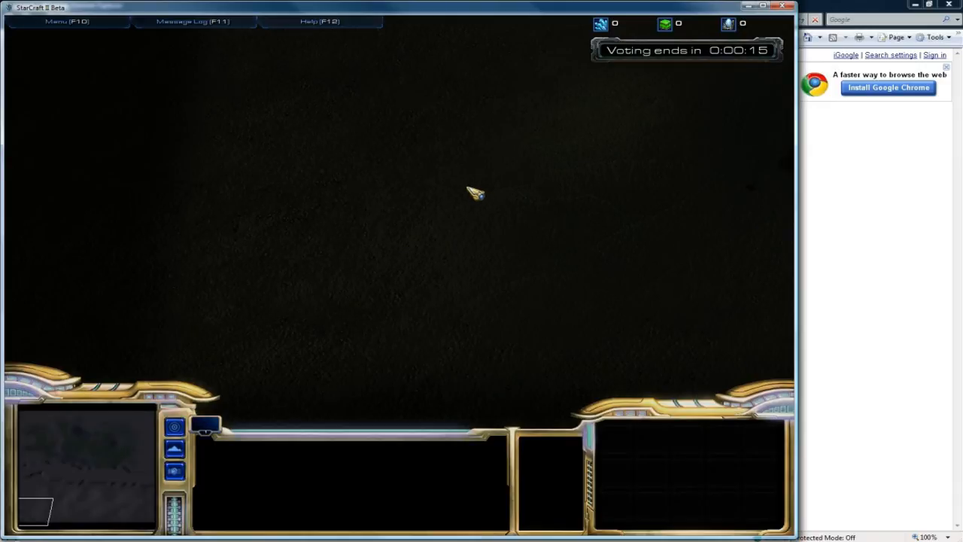
mouse_move(449, 293)
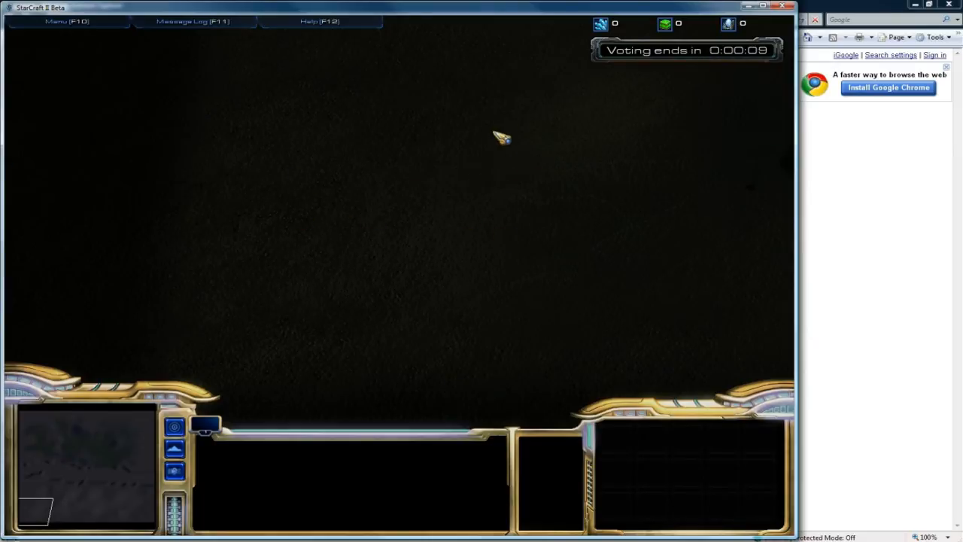
mouse_move(749, 75)
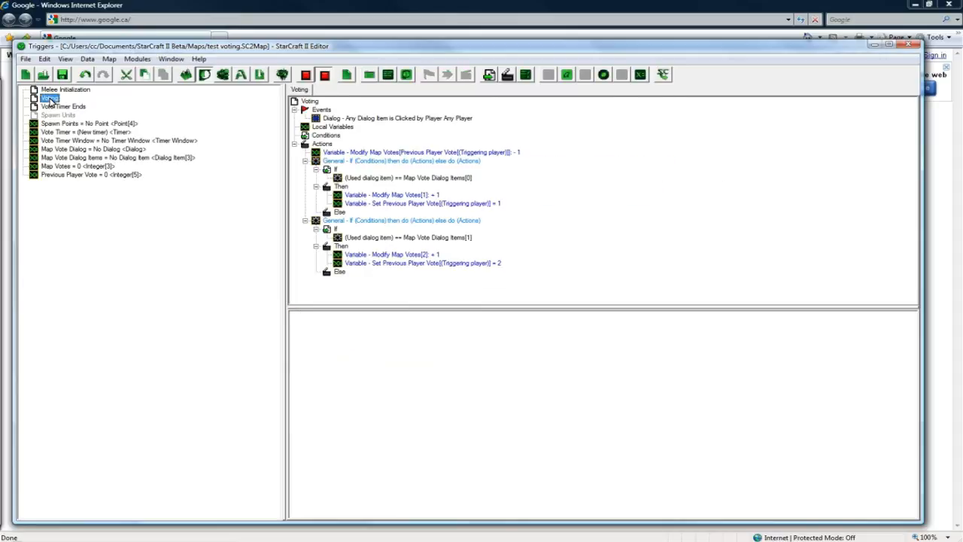
Step: In Melee Initialization, add a Show/Hide Dialog action set to Show the last created dialog
left_click(63, 89)
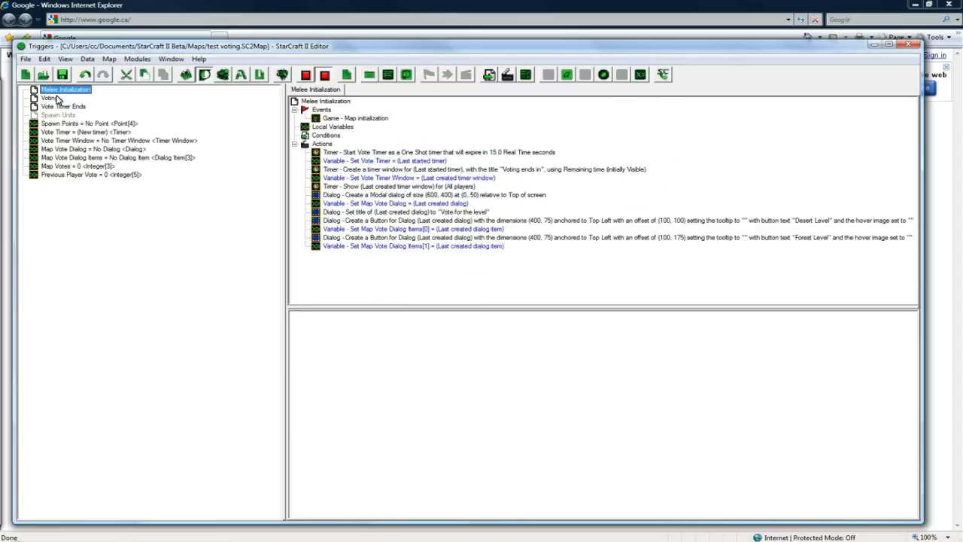
left_click(527, 238)
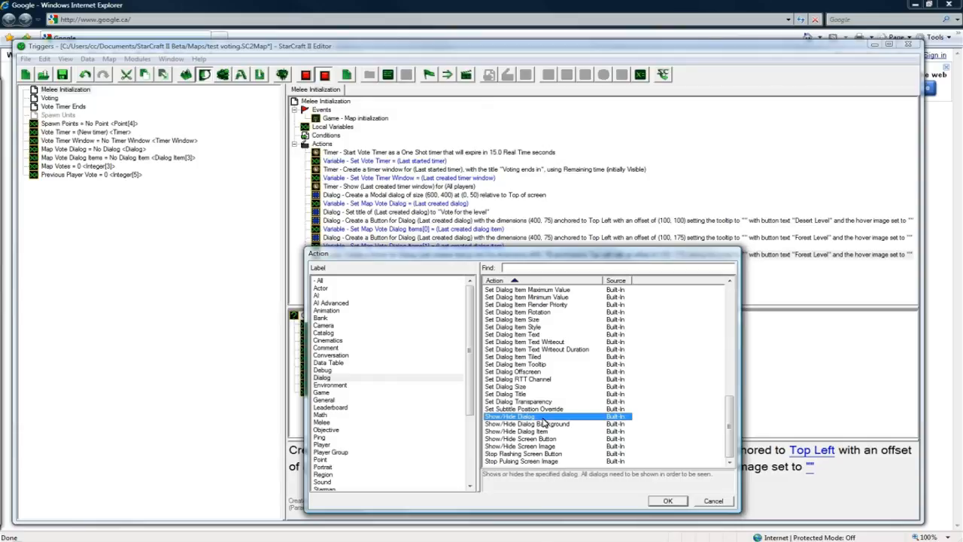
left_click(666, 499)
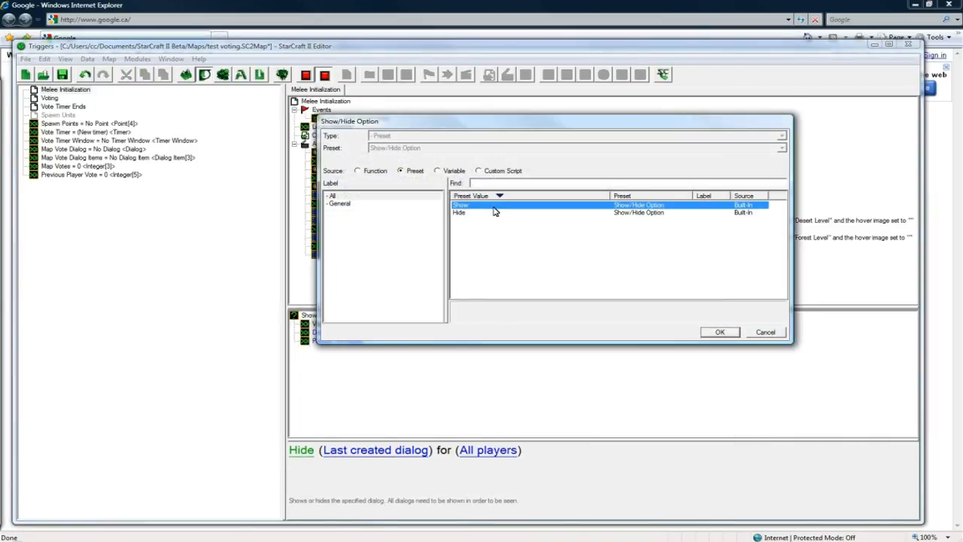
left_click(719, 332)
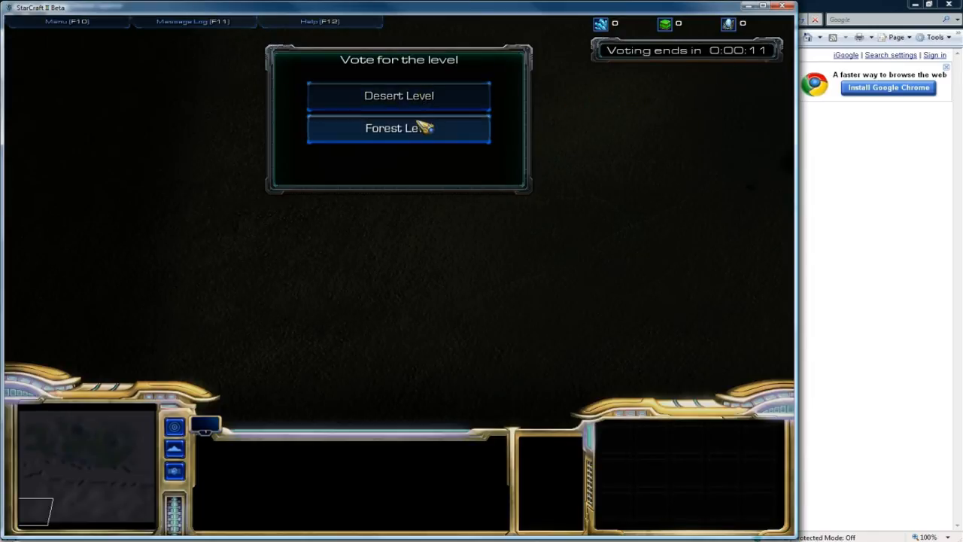
mouse_move(399, 97)
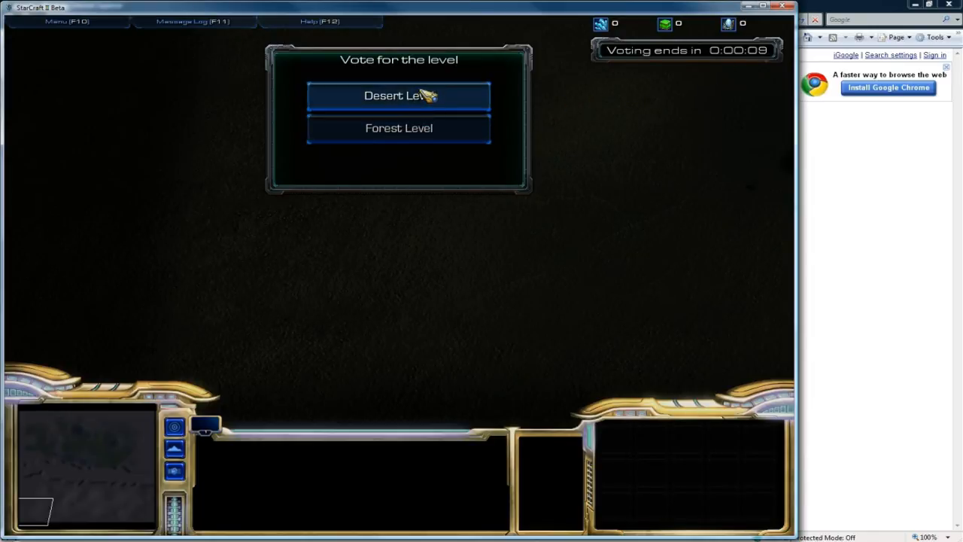
mouse_move(435, 113)
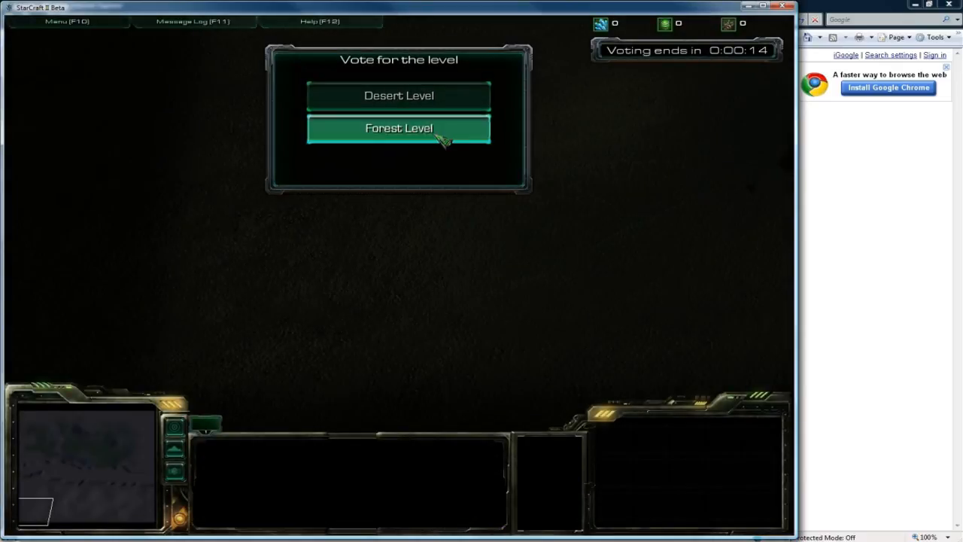
mouse_move(450, 188)
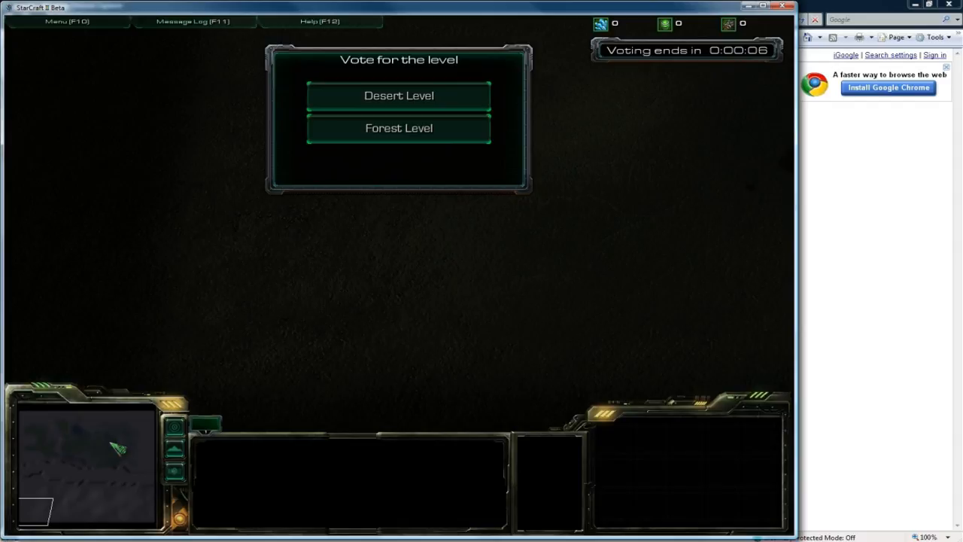
mouse_move(190, 382)
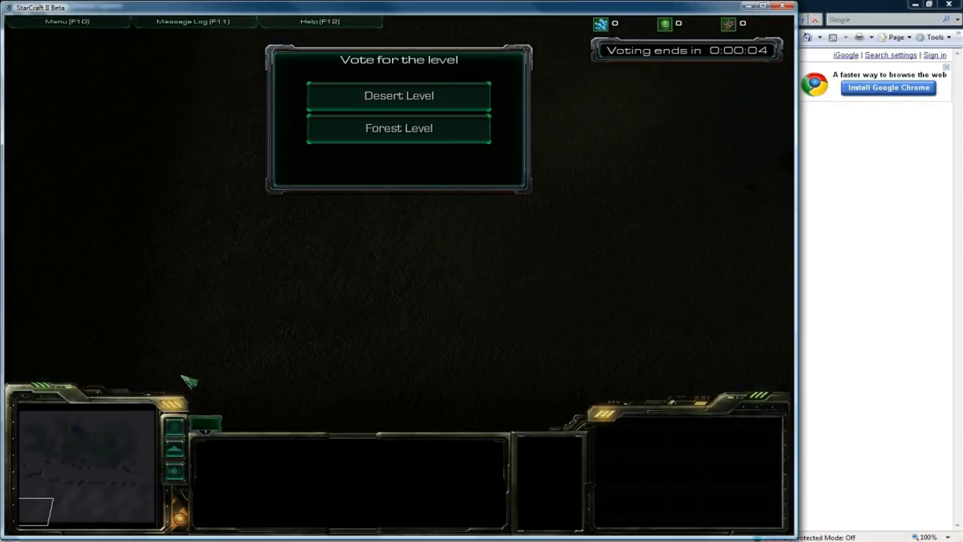
mouse_move(292, 312)
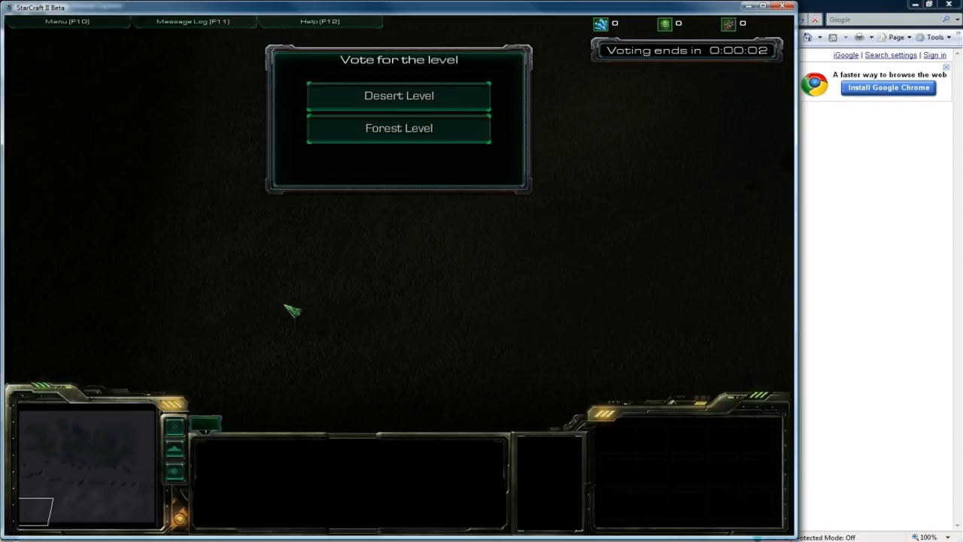